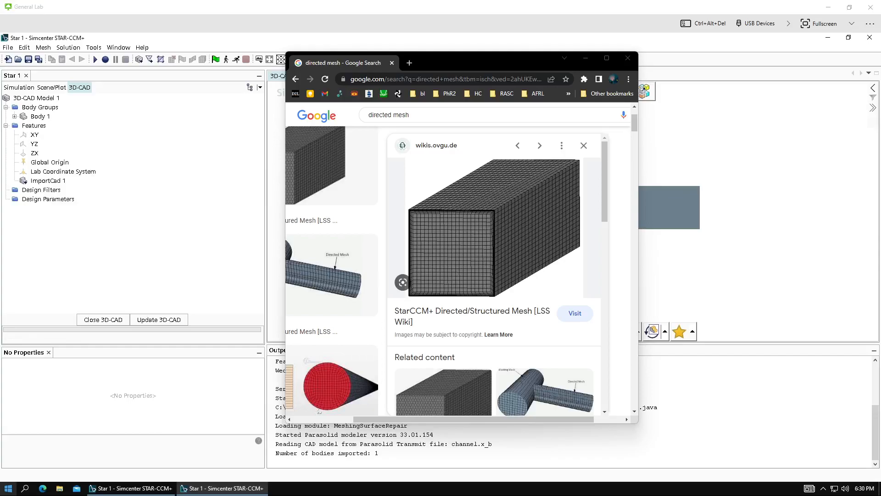
{"action": "mouse_move", "coordinate": [607, 45]}
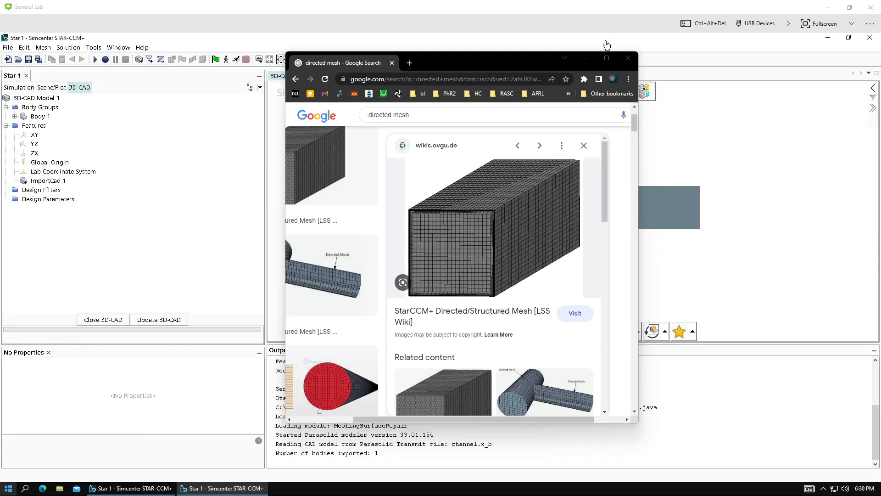
{"action": "mouse_move", "coordinate": [528, 188]}
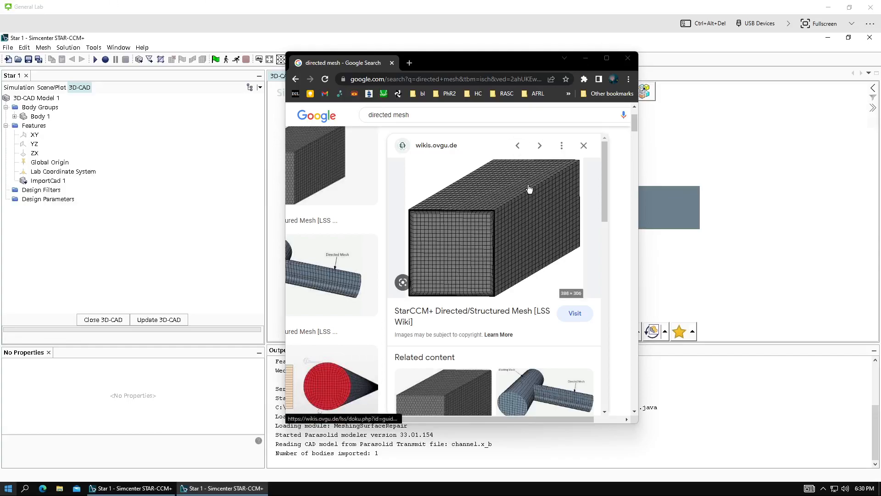
{"action": "mouse_move", "coordinate": [528, 251]}
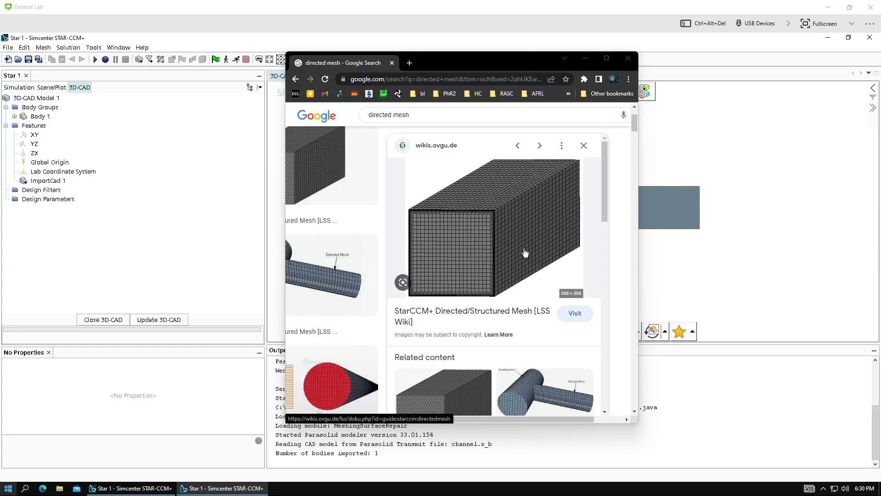
{"action": "mouse_move", "coordinate": [621, 75]}
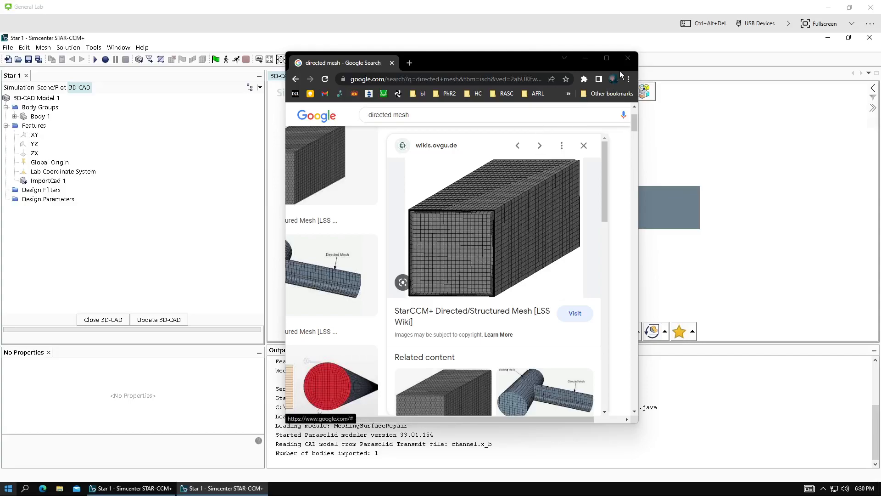
Step: Minimize the Chrome reference window to bring back the channel's 3D-CAD view
{"action": "left_click", "coordinate": [627, 58]}
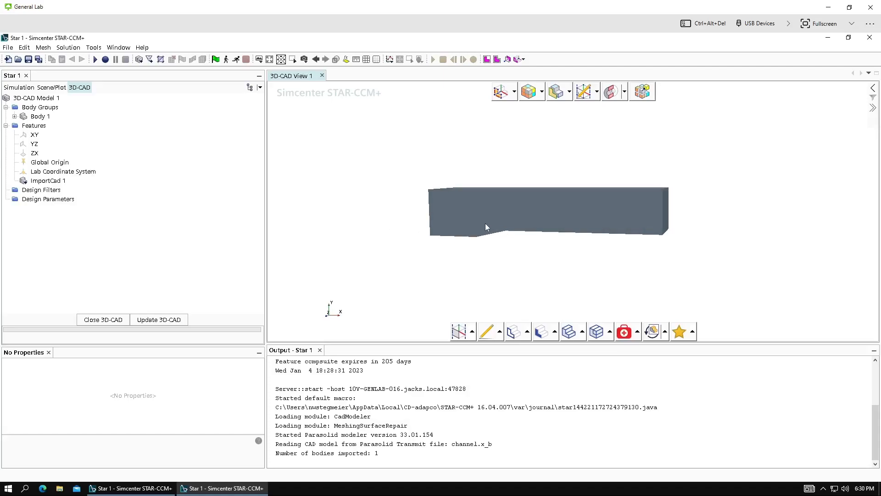
{"action": "mouse_move", "coordinate": [487, 215]}
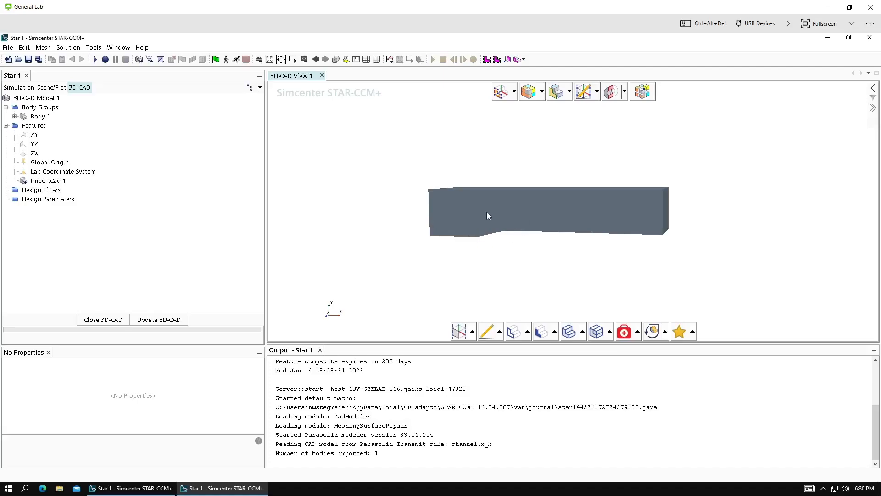
{"action": "mouse_move", "coordinate": [594, 251]}
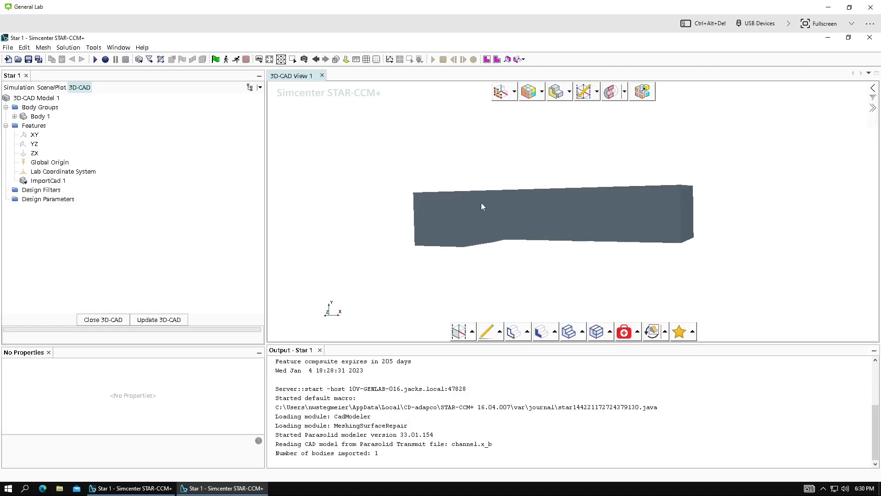
{"action": "mouse_move", "coordinate": [142, 336]}
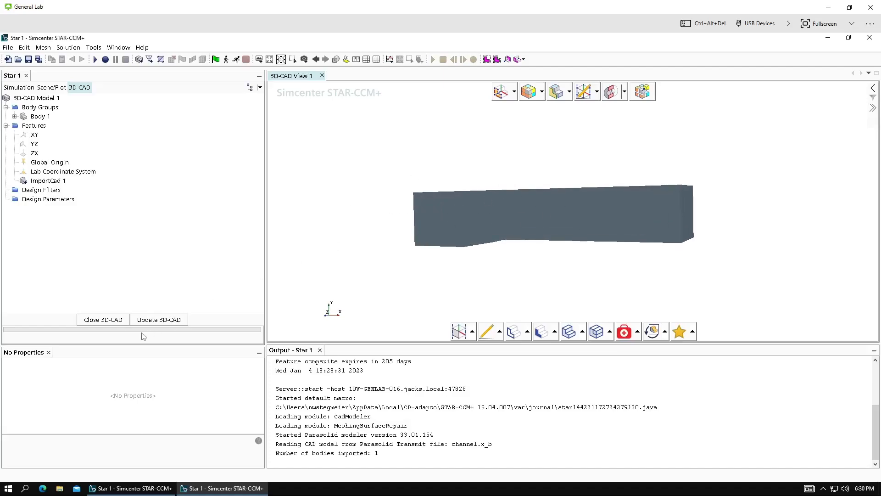
Step: Turn 3D-CAD Model 1's Body 1 into a new geometry part listed under Parts
{"action": "left_click", "coordinate": [102, 320]}
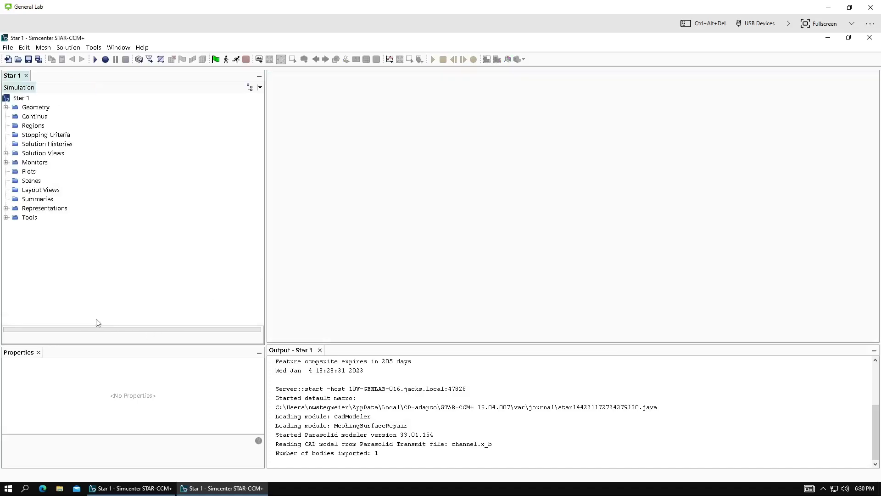
{"action": "left_click", "coordinate": [5, 106]}
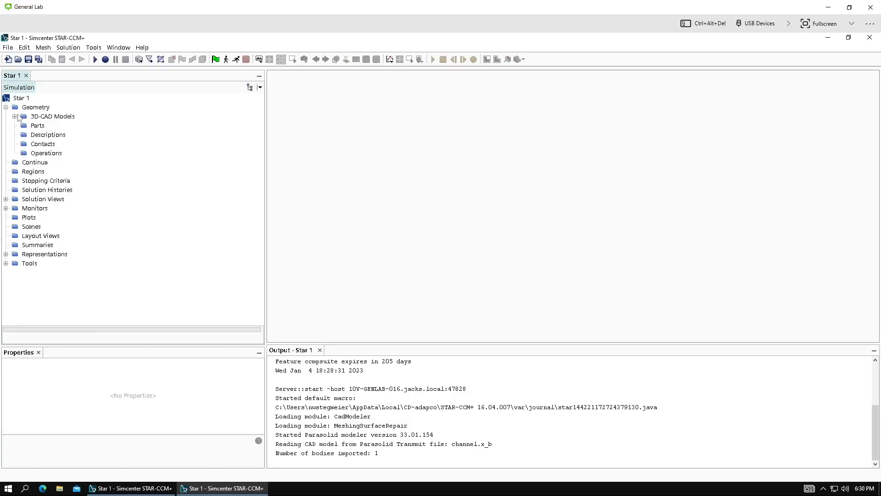
{"action": "left_click", "coordinate": [15, 116]}
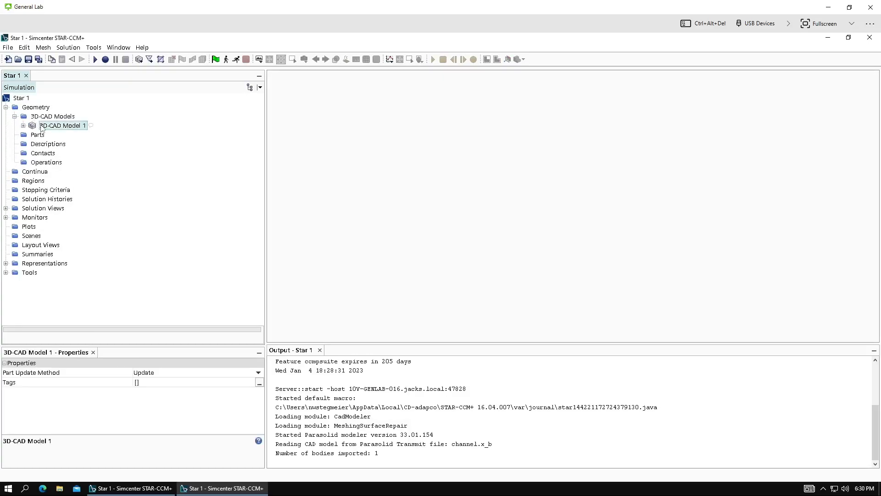
{"action": "left_click", "coordinate": [23, 126]}
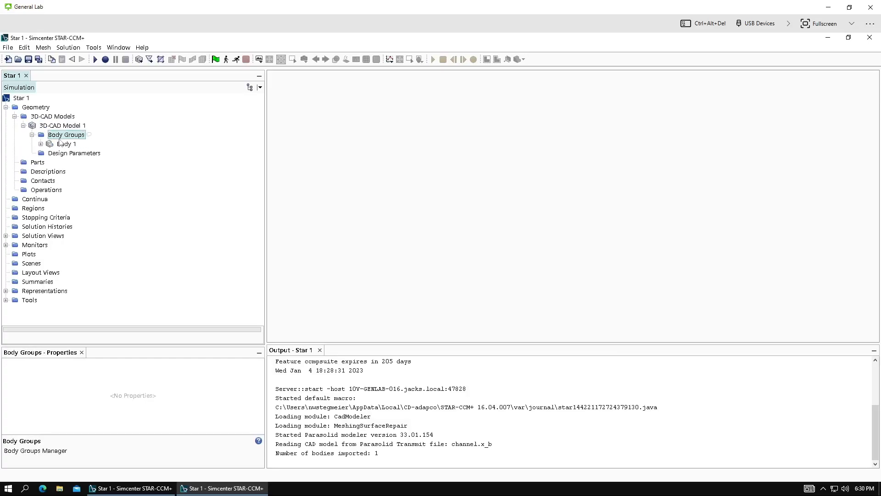
{"action": "right_click", "coordinate": [66, 144]}
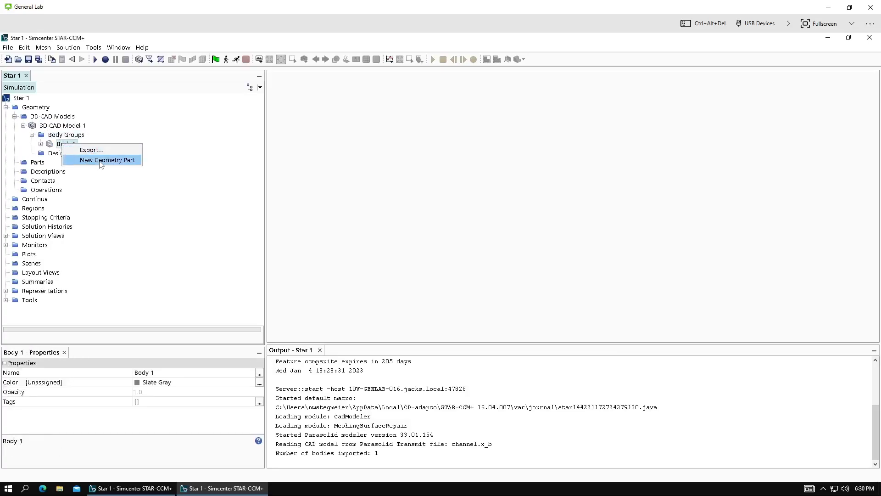
{"action": "left_click", "coordinate": [107, 159]}
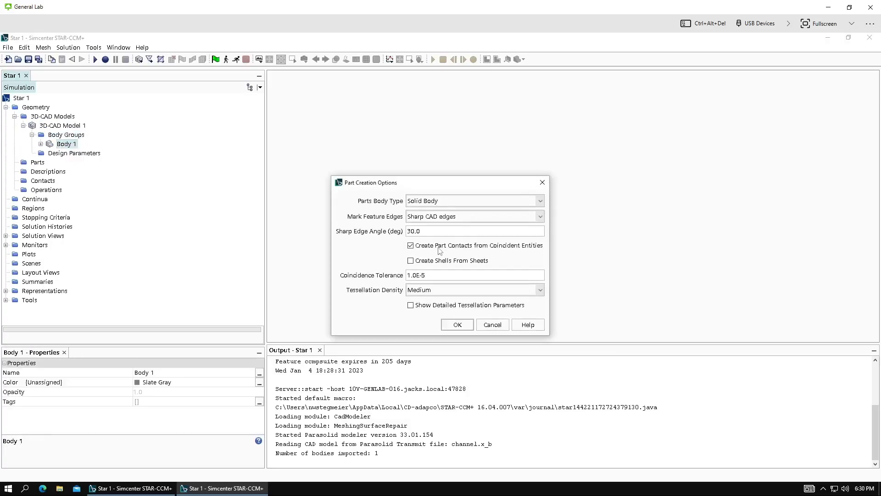
{"action": "left_click", "coordinate": [457, 325]}
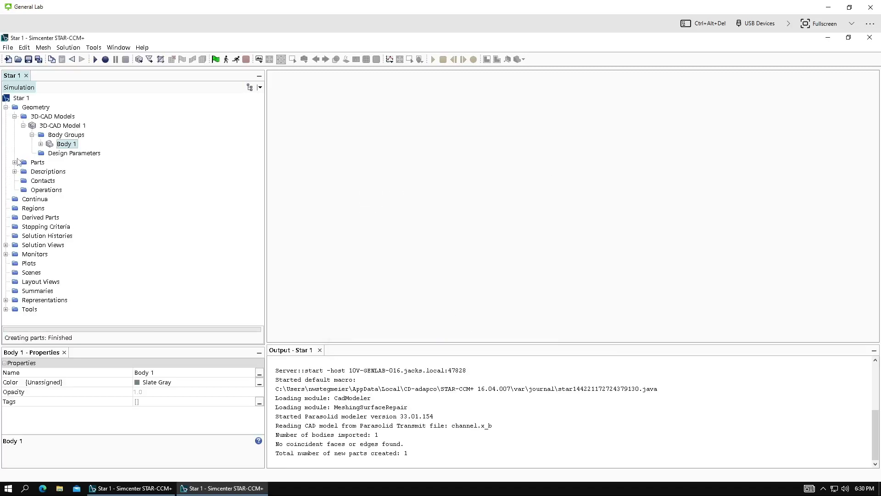
{"action": "left_click", "coordinate": [14, 162]}
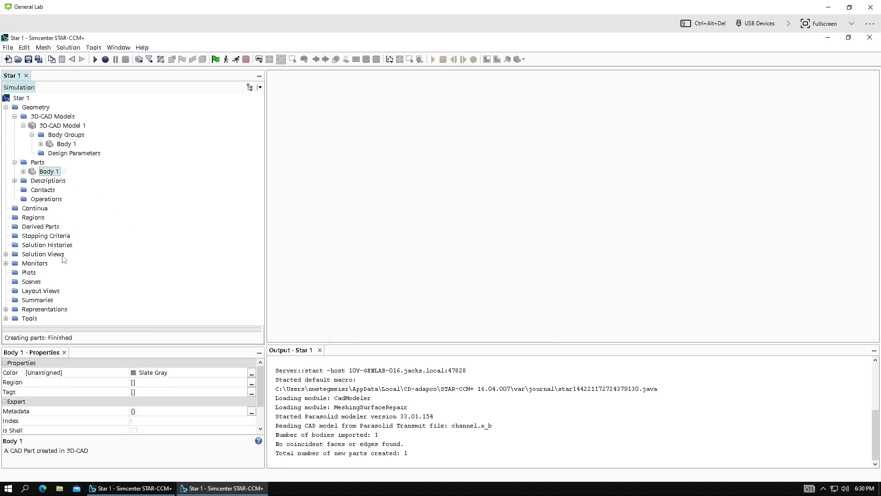
Step: Create a new geometry scene of the channel and highlight the Body 1 part
{"action": "right_click", "coordinate": [28, 281]}
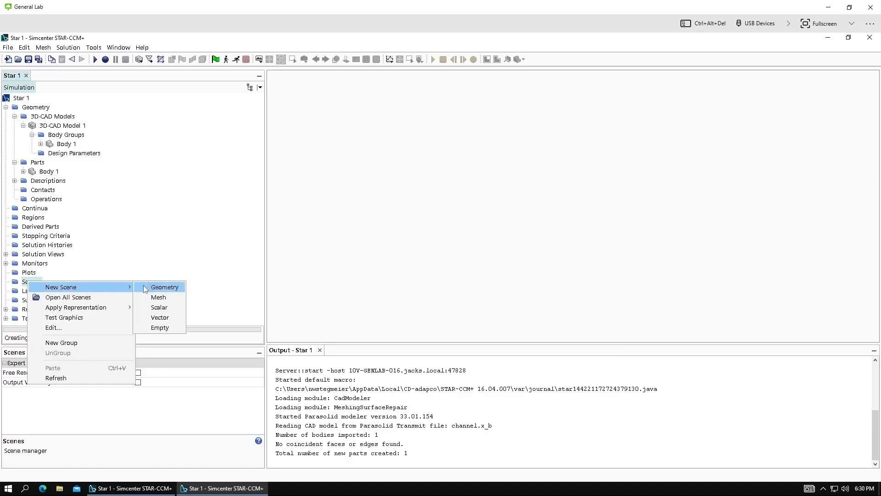
{"action": "left_click", "coordinate": [165, 286]}
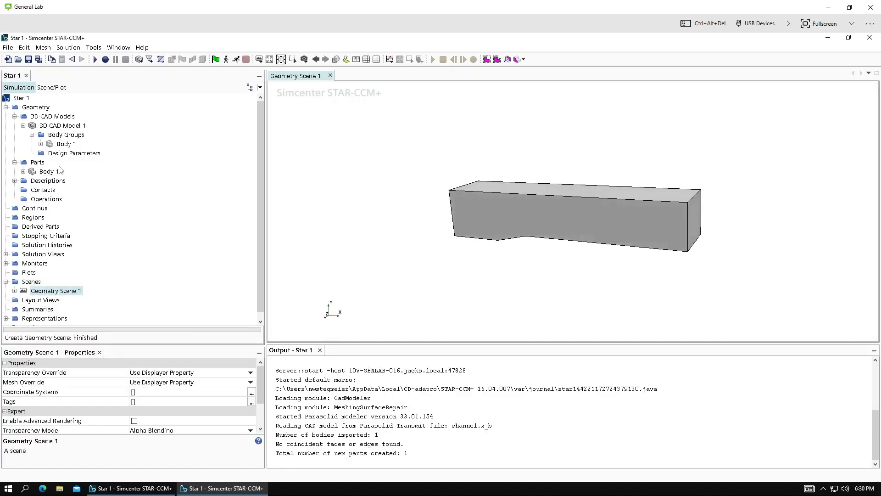
{"action": "left_click", "coordinate": [32, 171]}
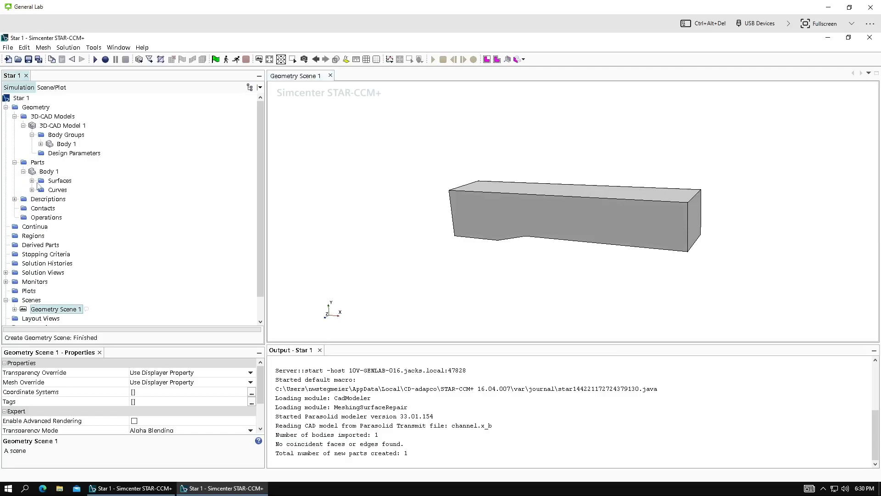
{"action": "right_click", "coordinate": [50, 171]}
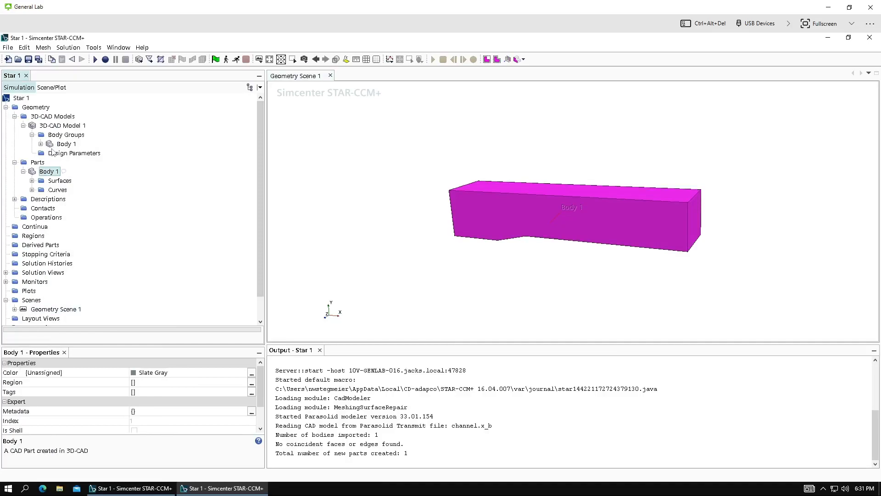
{"action": "left_click", "coordinate": [66, 144]}
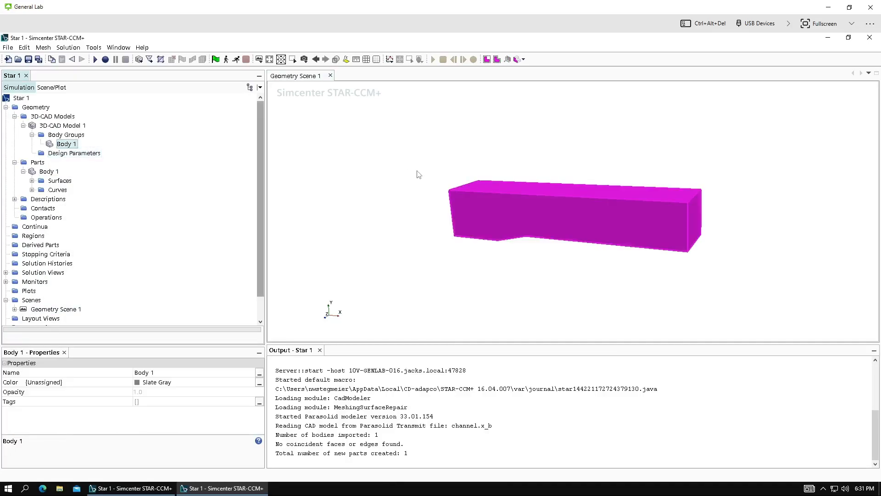
Step: Inspect 3D-CAD Model 1 in 3D-CAD, then return to Geometry Scene 1
{"action": "right_click", "coordinate": [62, 124]}
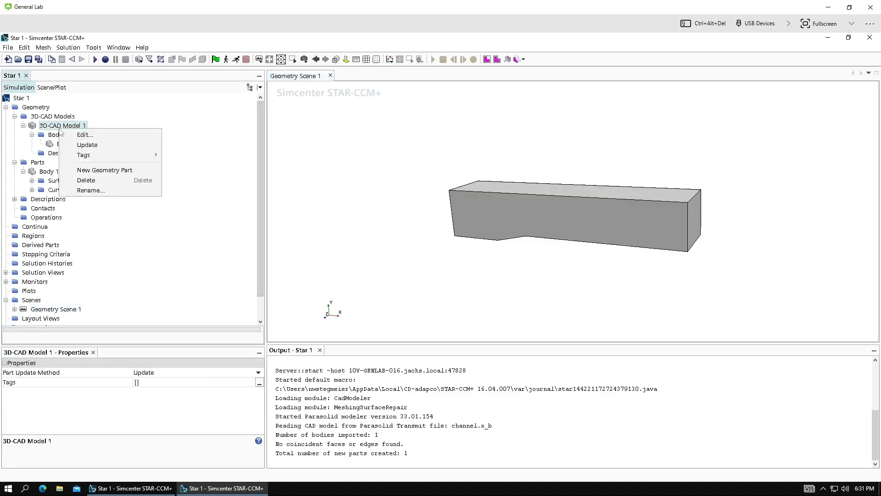
{"action": "left_click", "coordinate": [85, 134]}
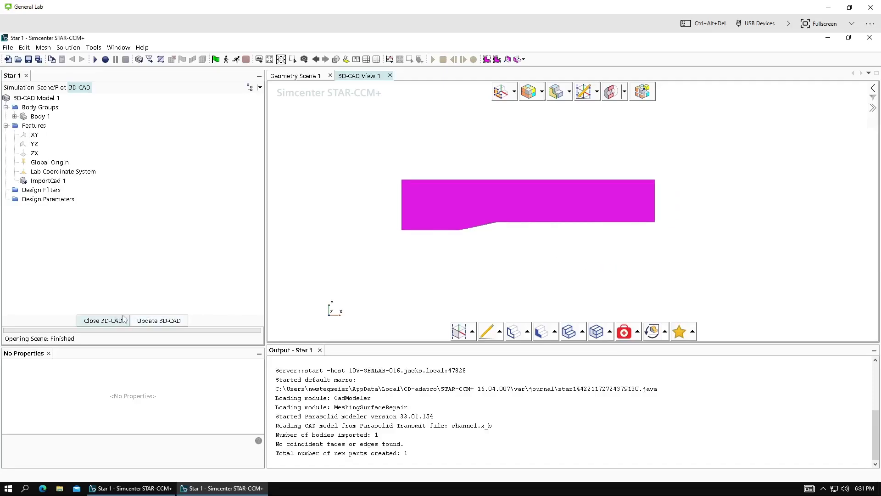
{"action": "left_click", "coordinate": [103, 320]}
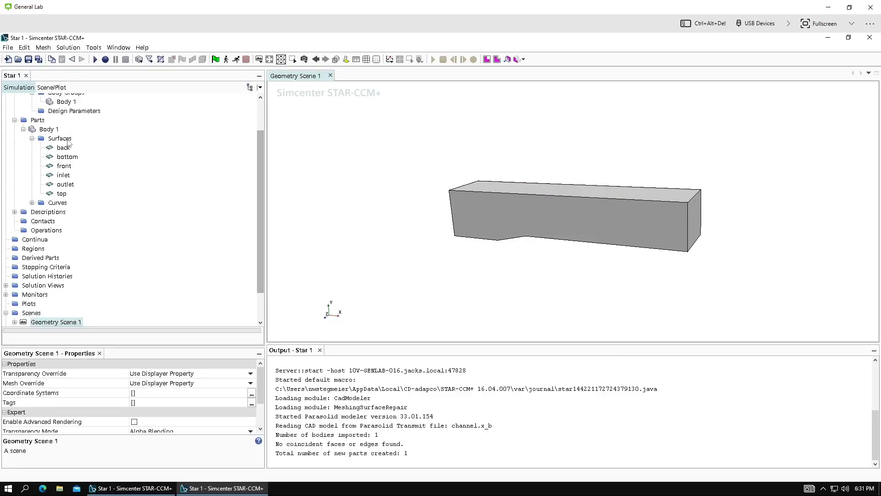
{"action": "left_click", "coordinate": [64, 165]}
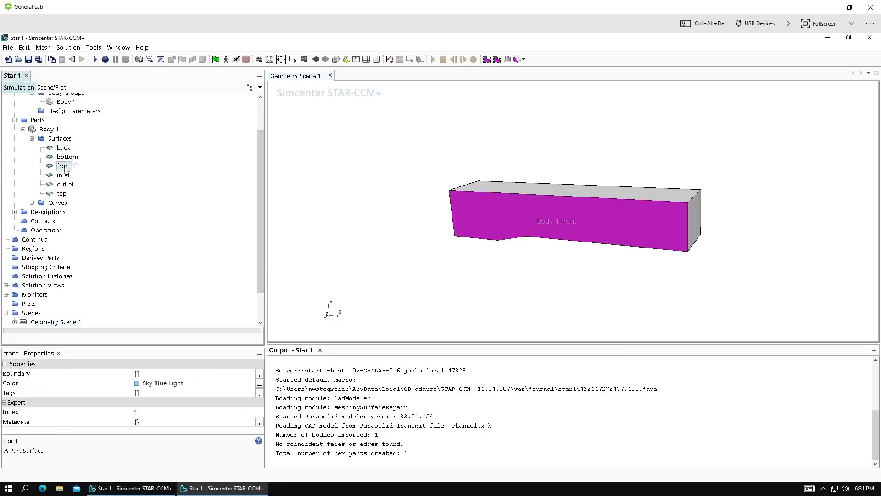
{"action": "left_click", "coordinate": [68, 156]}
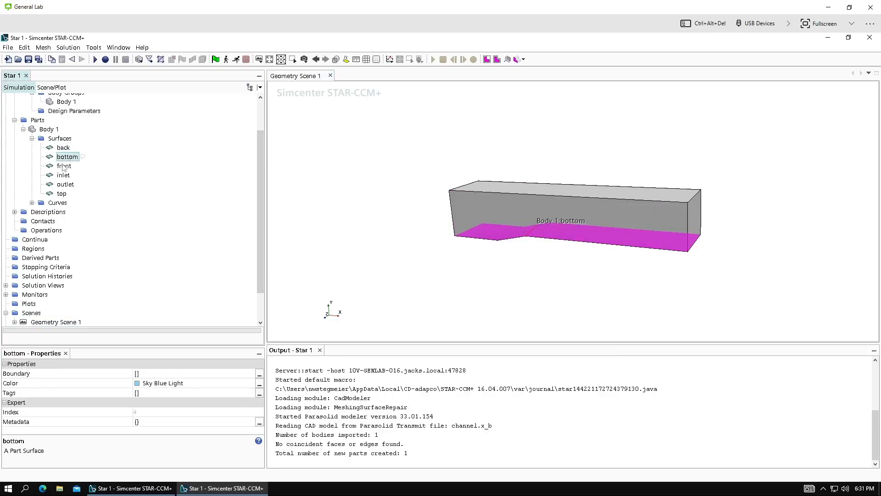
{"action": "left_click", "coordinate": [65, 175]}
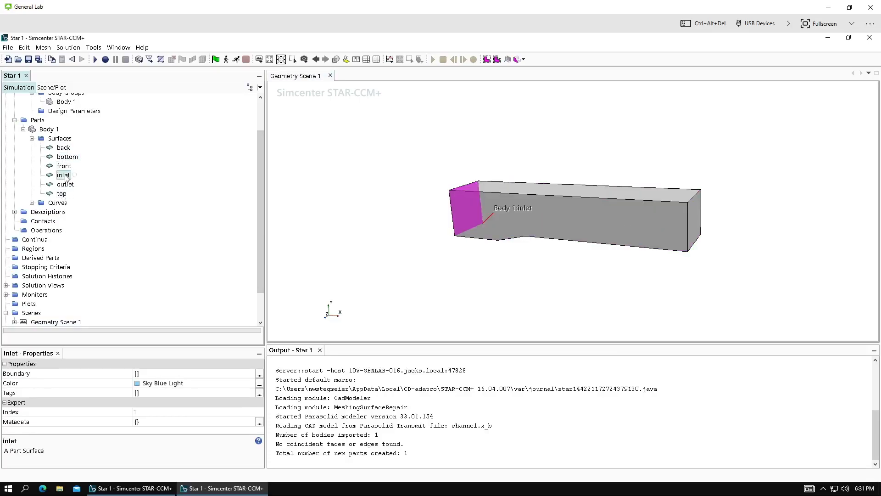
{"action": "left_click", "coordinate": [65, 183]}
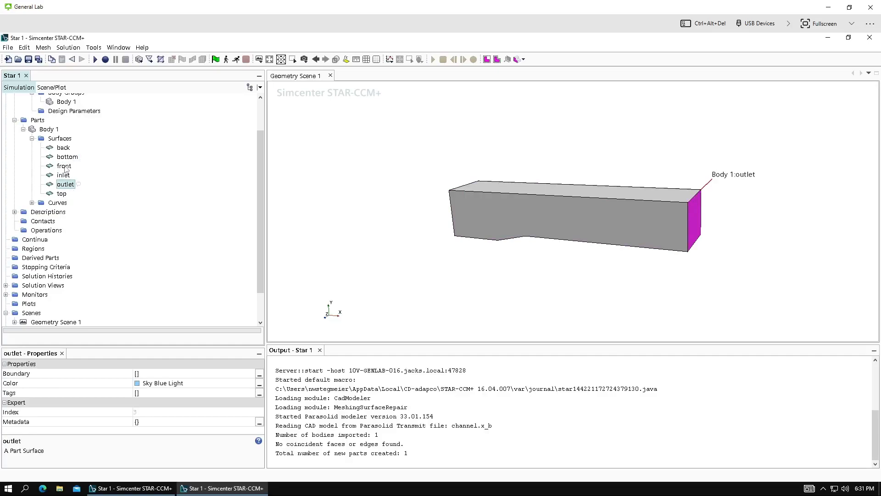
{"action": "left_click", "coordinate": [62, 148]}
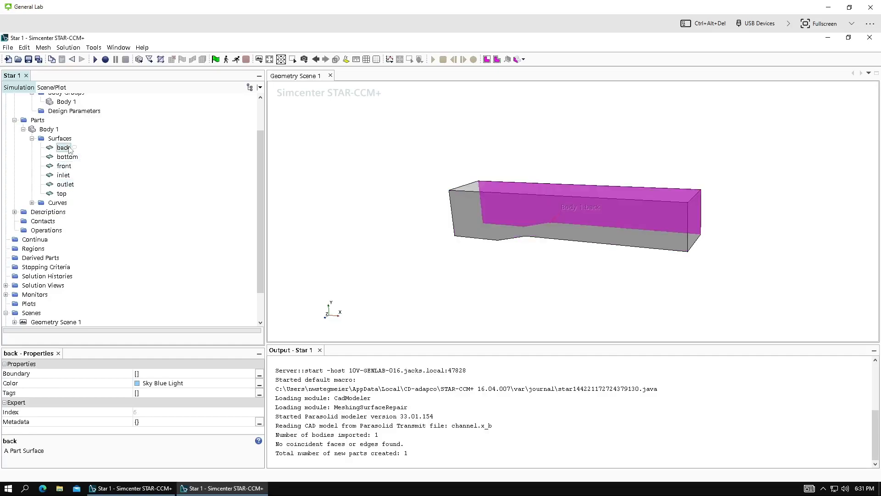
{"action": "left_click", "coordinate": [63, 147]}
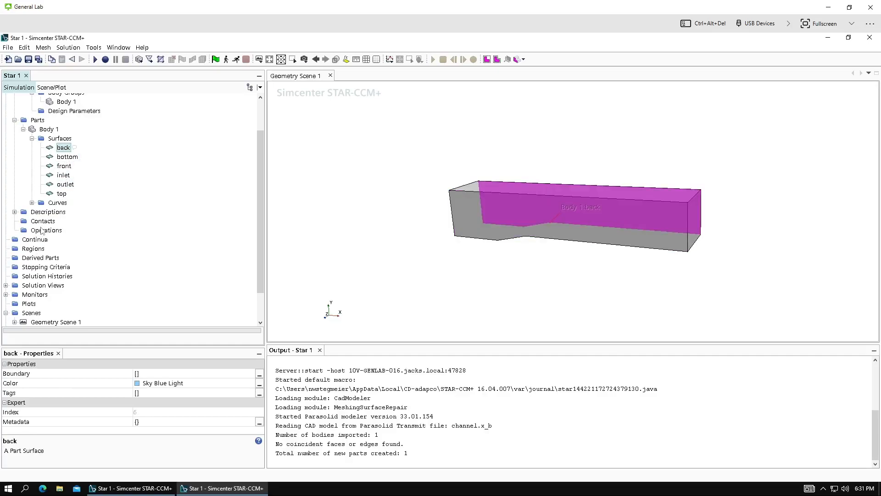
Step: Add a new Directed Mesh operation under Operations for Body 1
{"action": "right_click", "coordinate": [45, 230]}
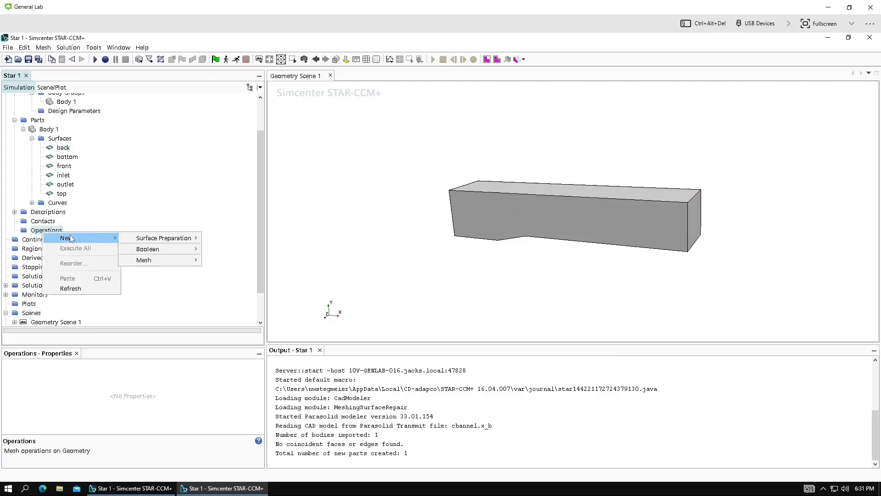
{"action": "mouse_move", "coordinate": [143, 259]}
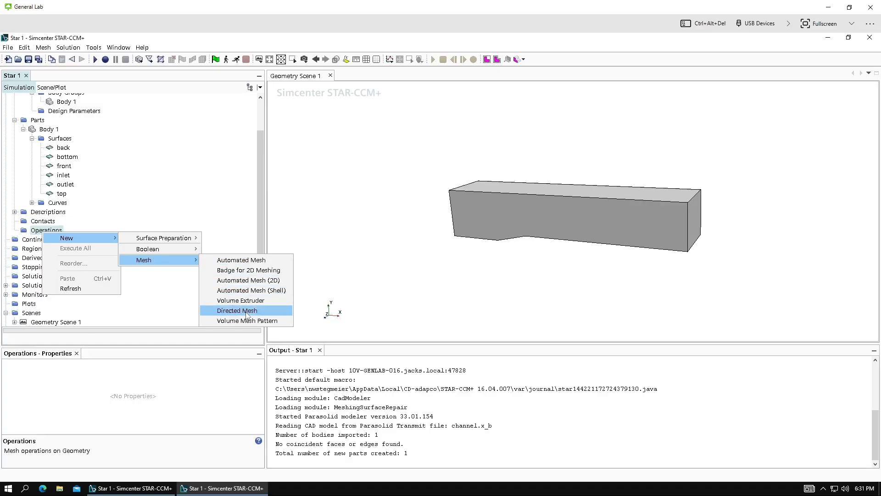
{"action": "left_click", "coordinate": [237, 310]}
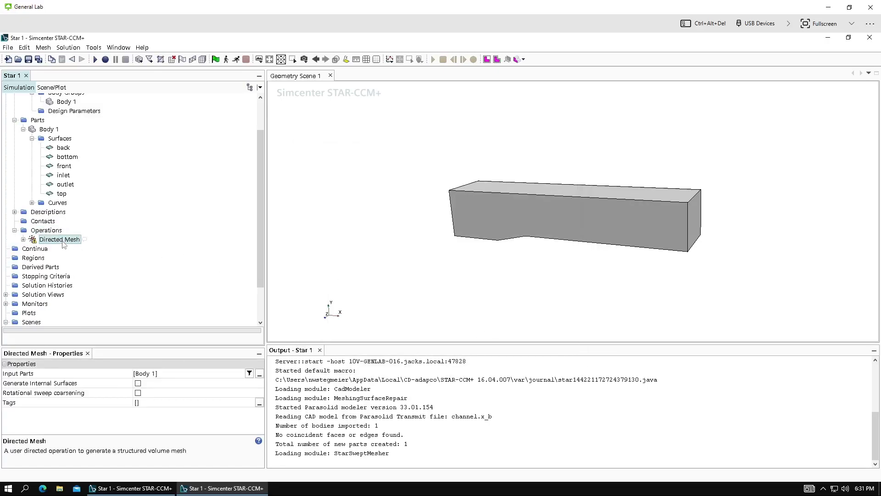
Step: Edit the Directed Mesh with Body 1.back as source and Body 1.front as target
{"action": "right_click", "coordinate": [58, 238]}
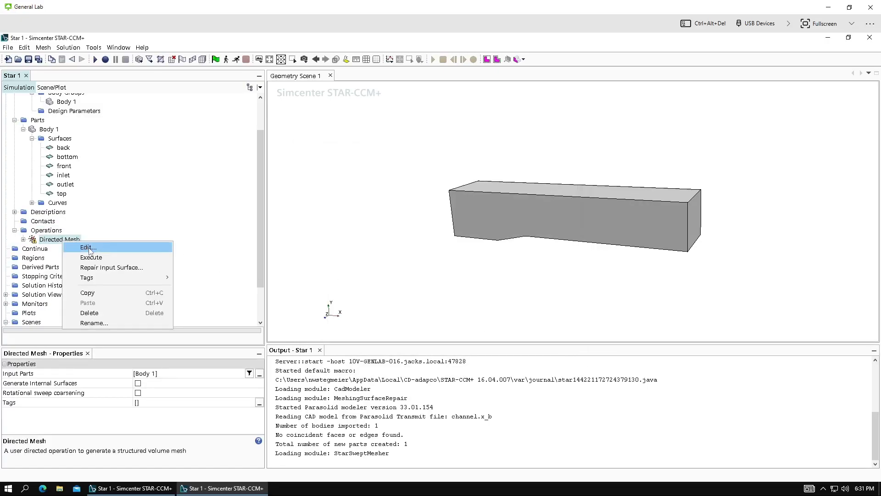
{"action": "left_click", "coordinate": [86, 247]}
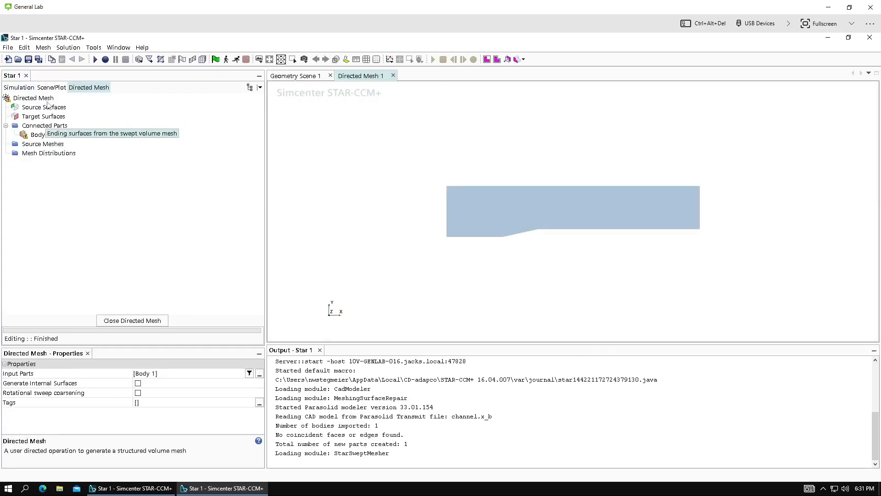
{"action": "left_click", "coordinate": [44, 107]}
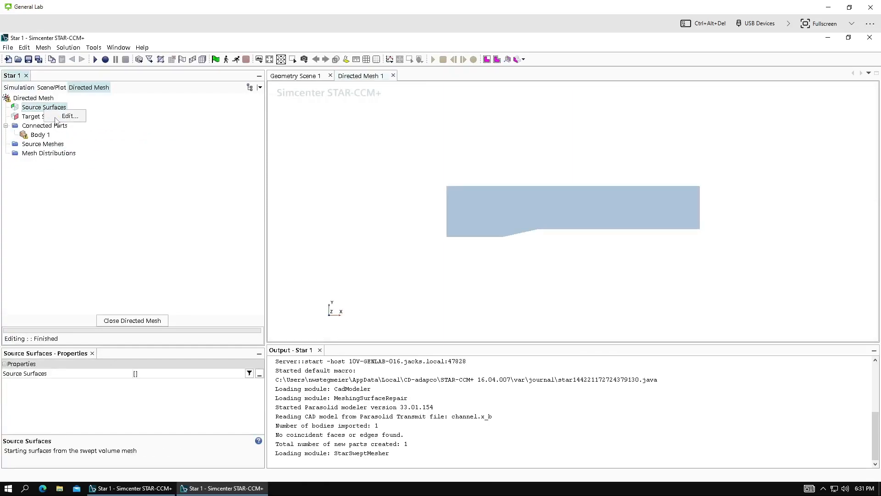
{"action": "left_click", "coordinate": [69, 115]}
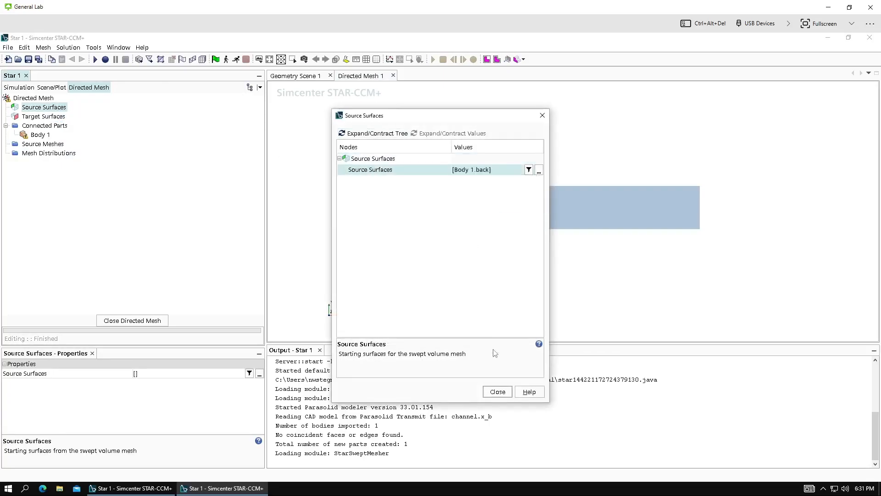
{"action": "left_click", "coordinate": [496, 391]}
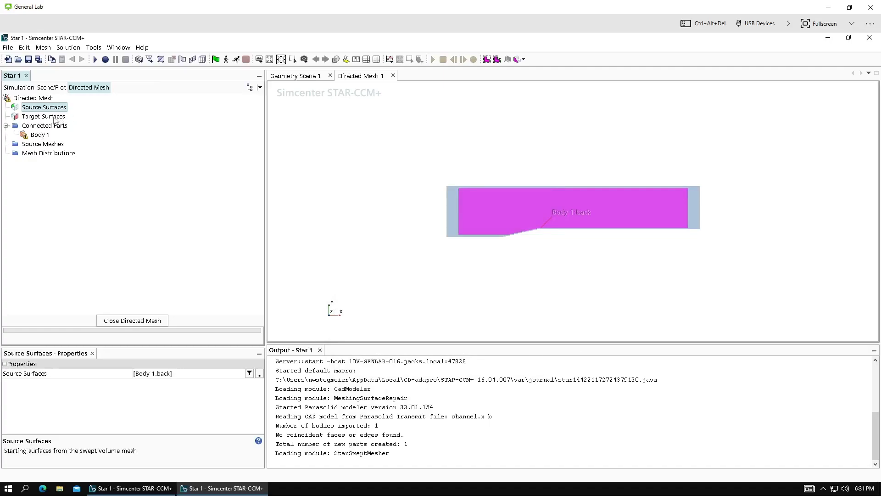
{"action": "double_click", "coordinate": [43, 116]}
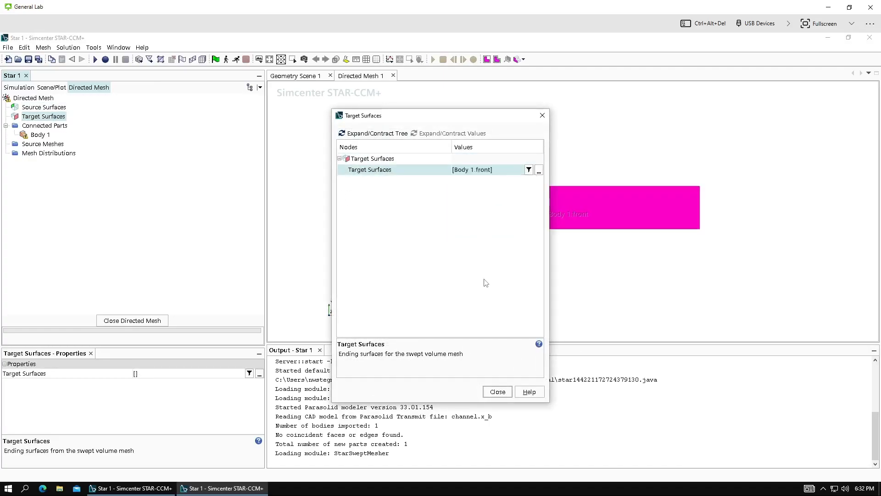
{"action": "left_click", "coordinate": [496, 391]}
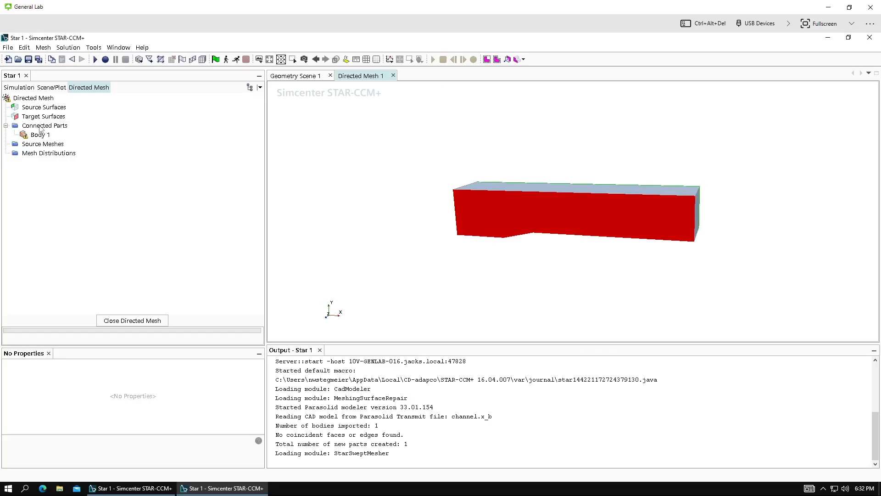
Step: Add a Patch Mesh source mesh for Body 1, showing the back-face topology
{"action": "left_click", "coordinate": [40, 135]}
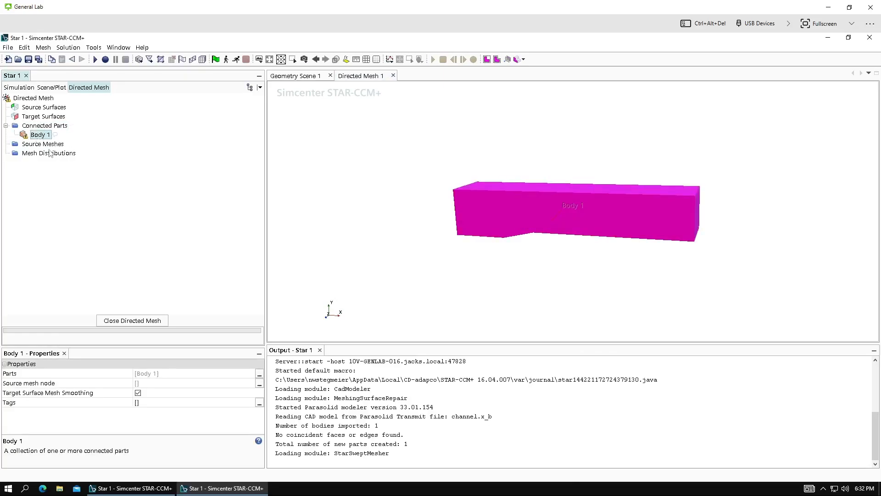
{"action": "right_click", "coordinate": [43, 143]}
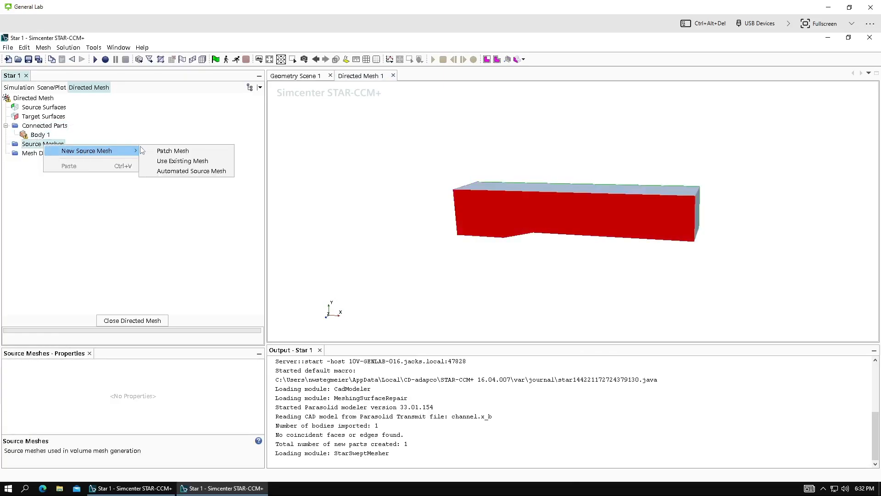
{"action": "mouse_move", "coordinate": [173, 151]}
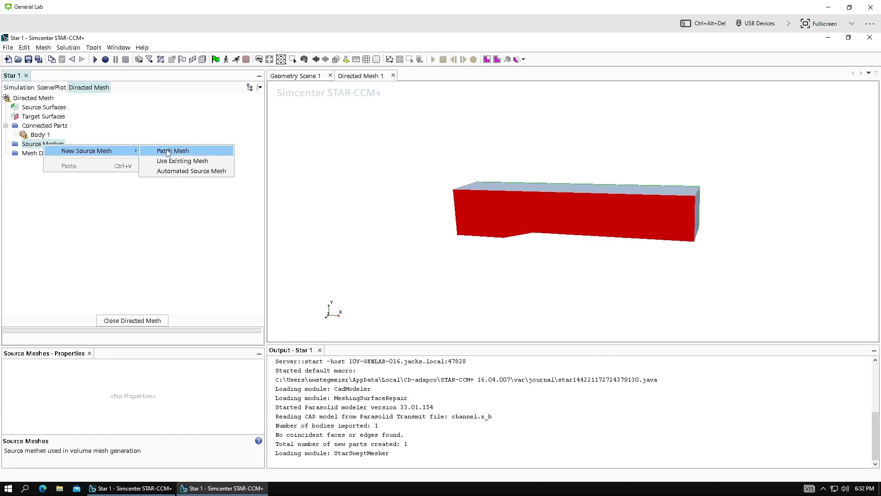
{"action": "left_click", "coordinate": [172, 150]}
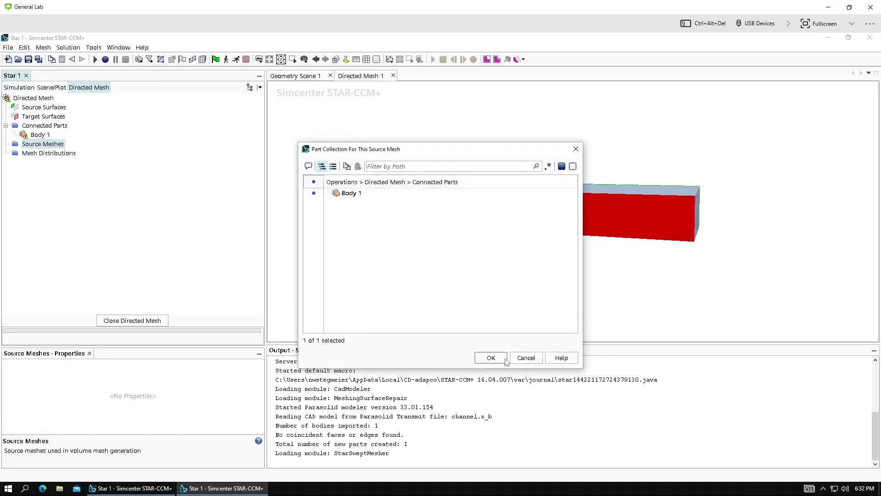
{"action": "left_click", "coordinate": [490, 357]}
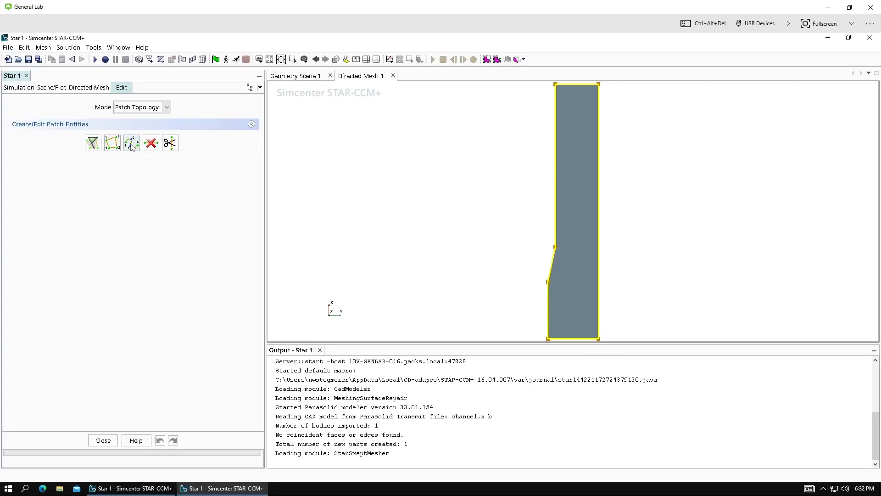
{"action": "mouse_move", "coordinate": [131, 142]}
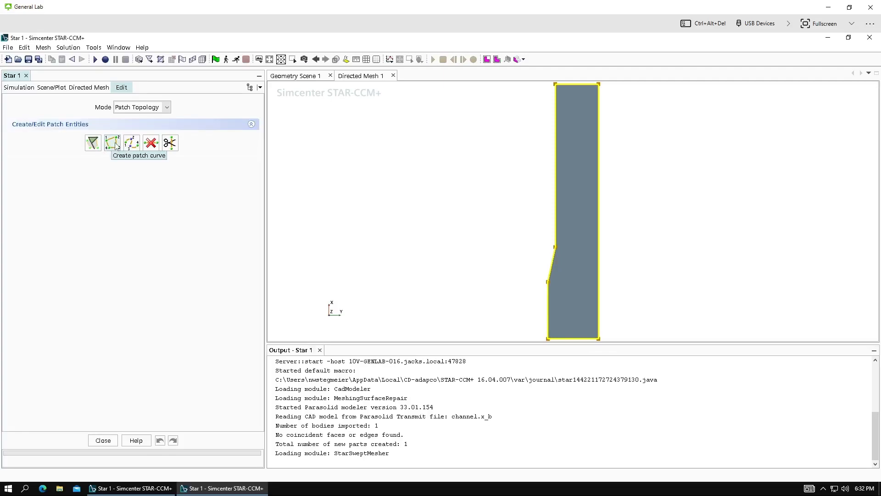
{"action": "mouse_move", "coordinate": [118, 179]}
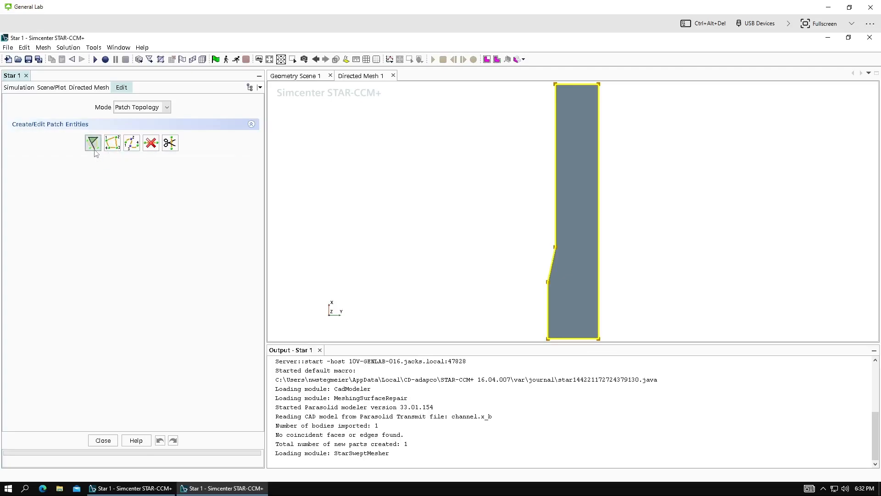
Step: Auto-populate the back-face patch curves and split the right wall opposite the upper kink
{"action": "left_click", "coordinate": [92, 142]}
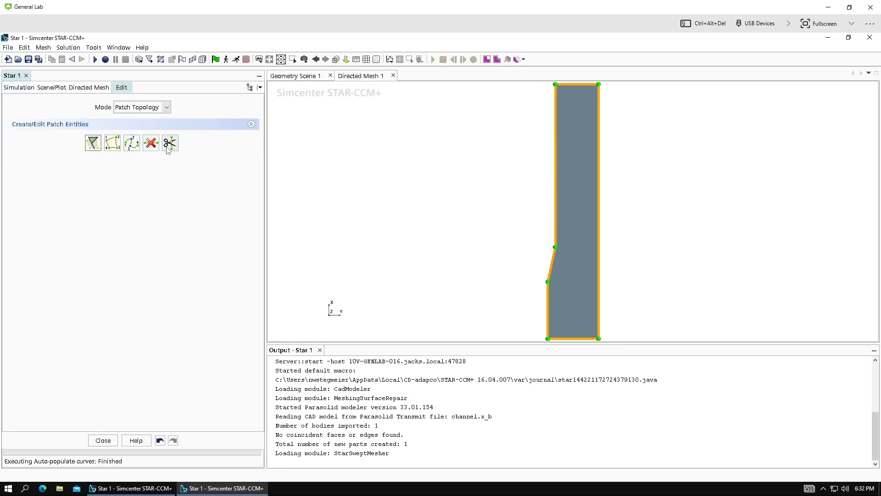
{"action": "left_click", "coordinate": [170, 142]}
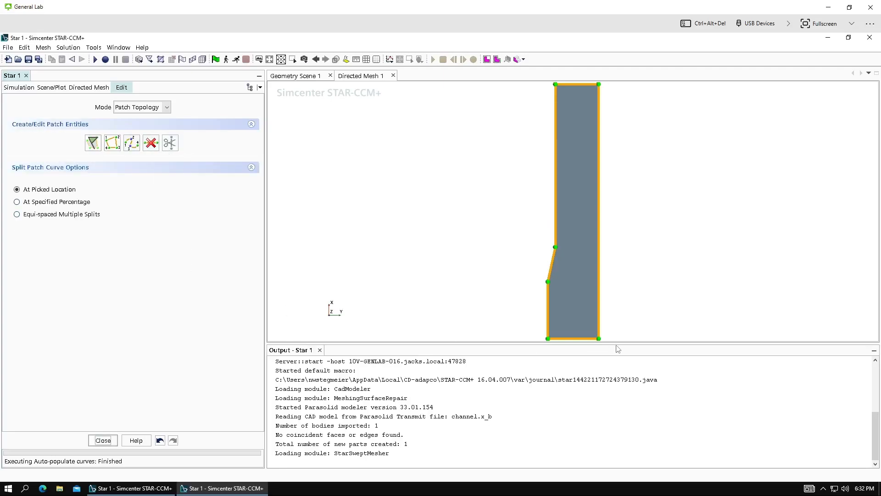
{"action": "mouse_move", "coordinate": [575, 278]}
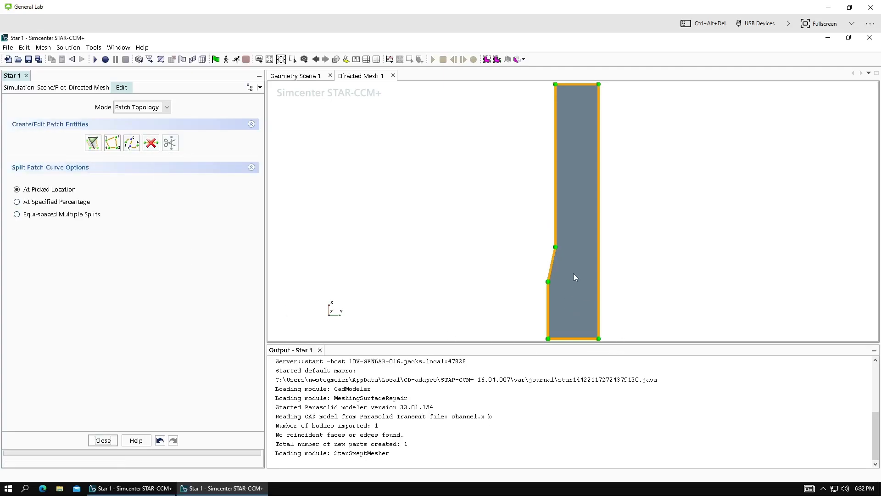
{"action": "mouse_move", "coordinate": [579, 178]}
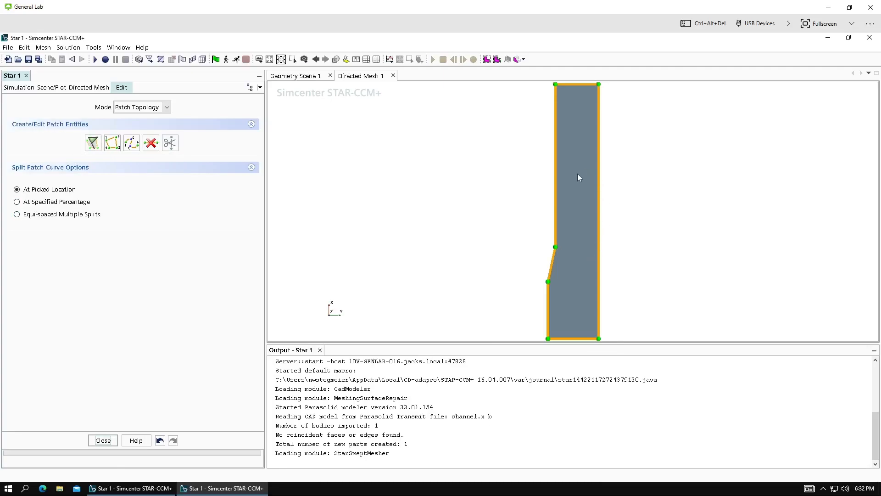
{"action": "mouse_move", "coordinate": [548, 248]}
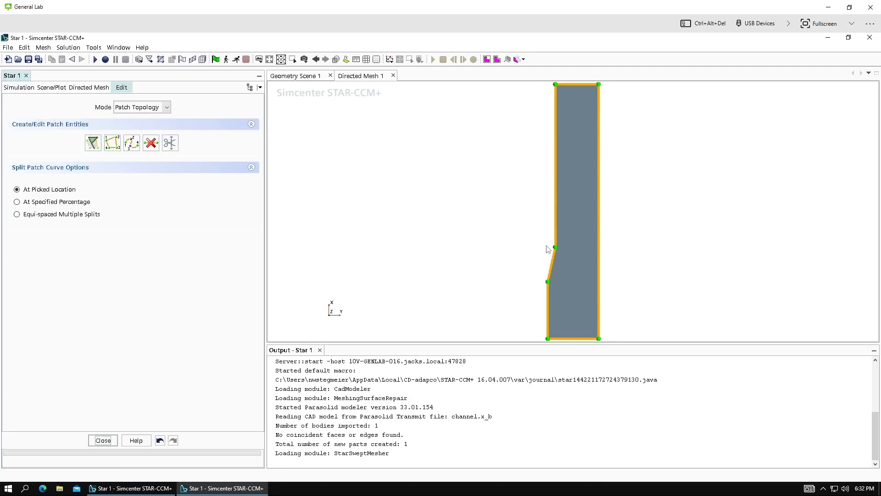
{"action": "mouse_move", "coordinate": [596, 253]}
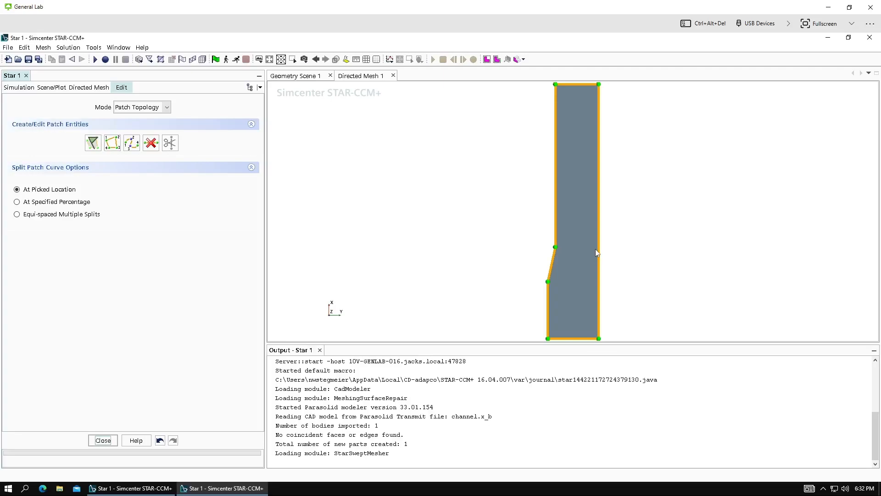
{"action": "mouse_move", "coordinate": [598, 252]}
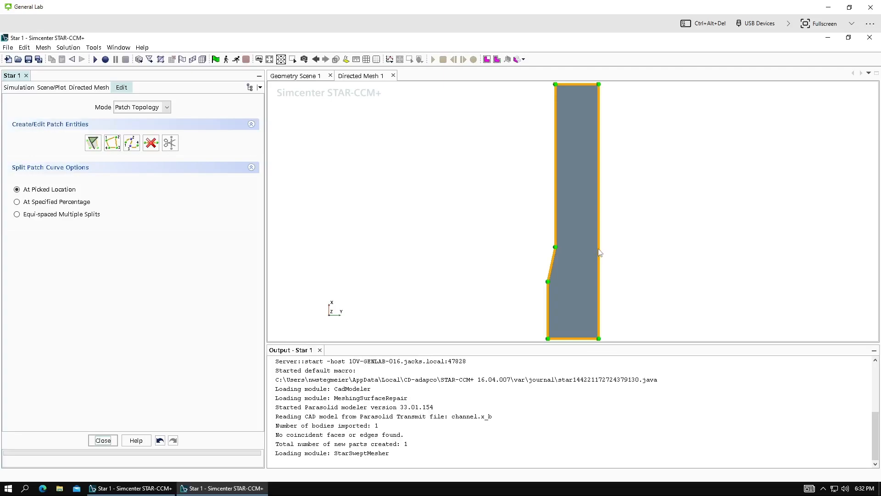
{"action": "left_click", "coordinate": [598, 247]}
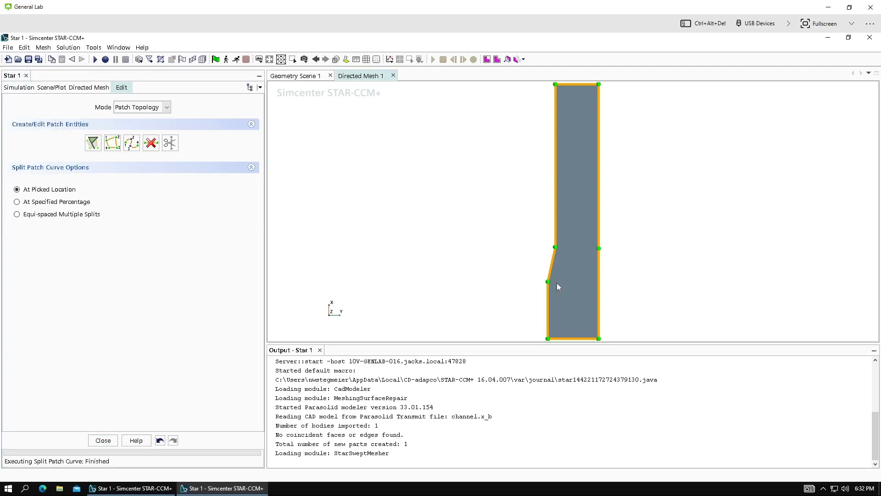
{"action": "mouse_move", "coordinate": [600, 286]}
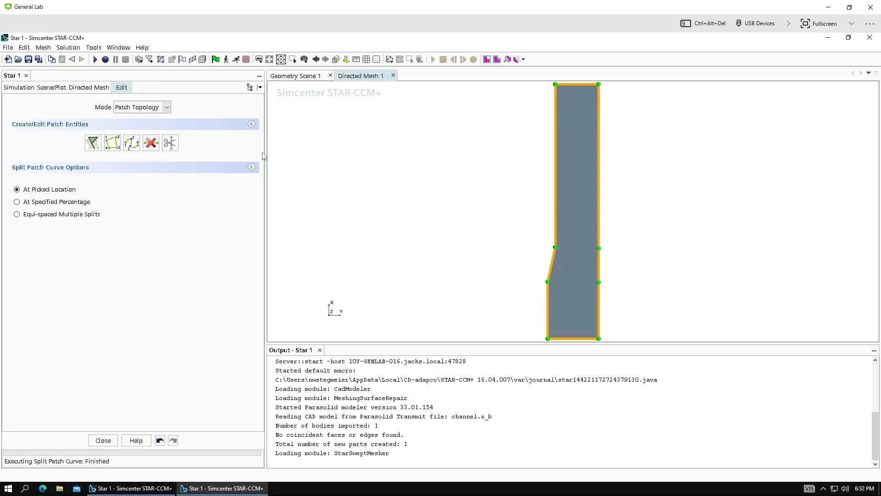
{"action": "mouse_move", "coordinate": [169, 142]}
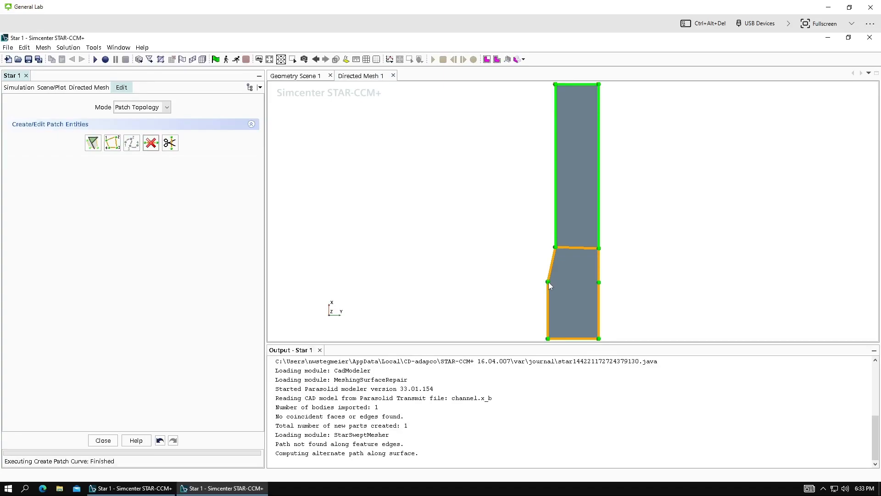
Step: Draw the second cross-channel patch curve, dividing the back face into three patches
{"action": "left_click", "coordinate": [547, 281]}
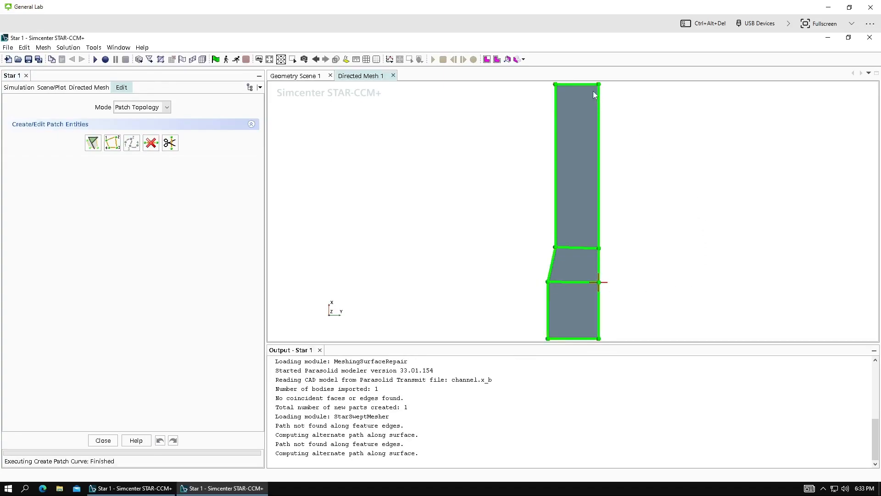
{"action": "mouse_move", "coordinate": [482, 124]}
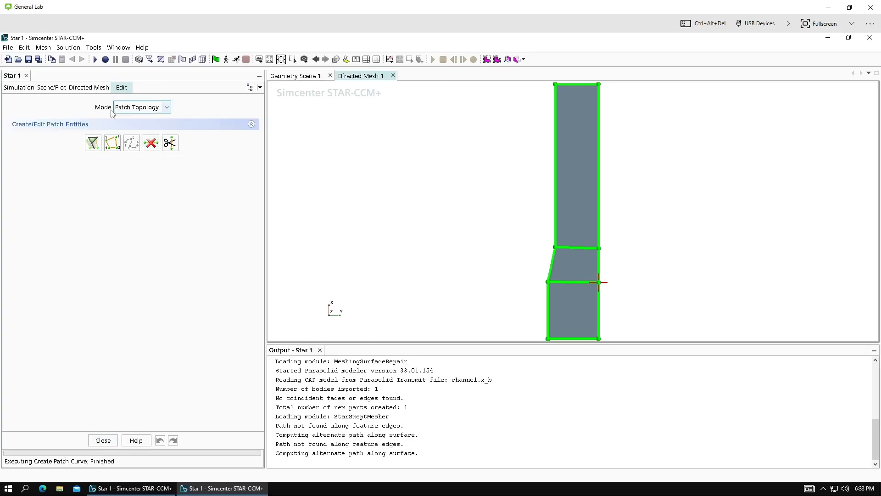
Step: In Patch Mesh mode, give cross-channel curves 40 divisions and upper walls 100
{"action": "left_click", "coordinate": [166, 107]}
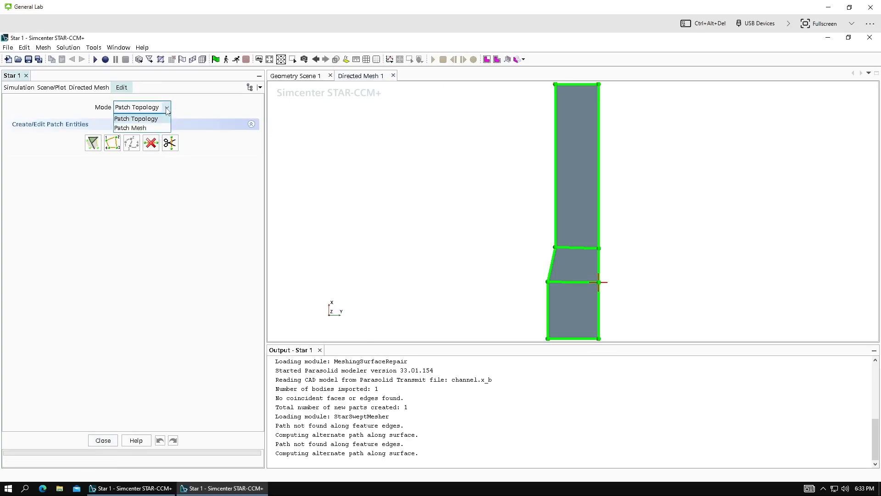
{"action": "left_click", "coordinate": [129, 128]}
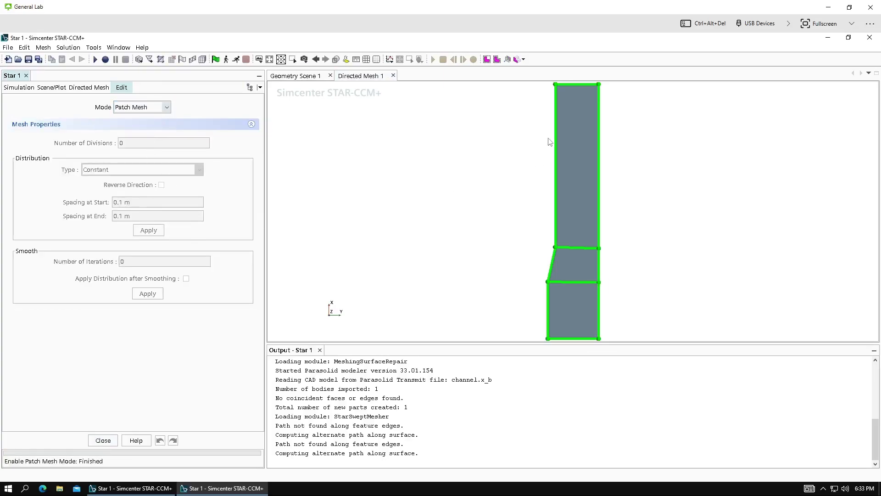
{"action": "left_click", "coordinate": [574, 247]}
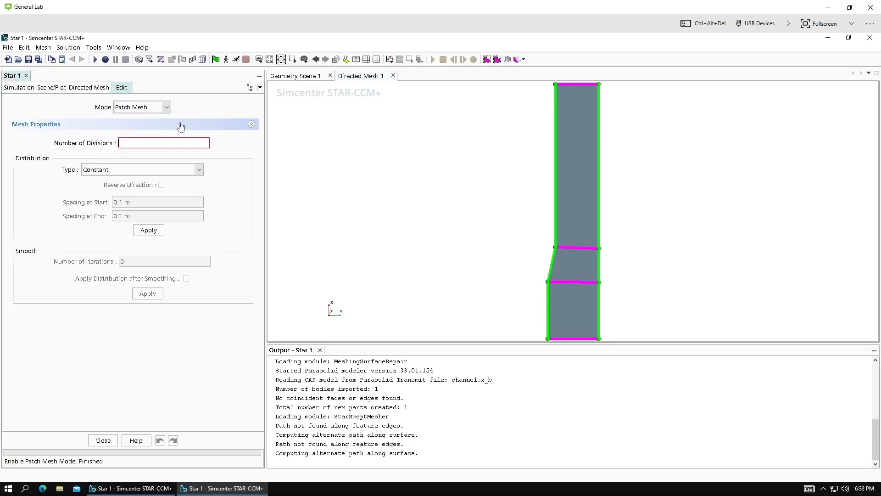
{"action": "type", "text": "4"}
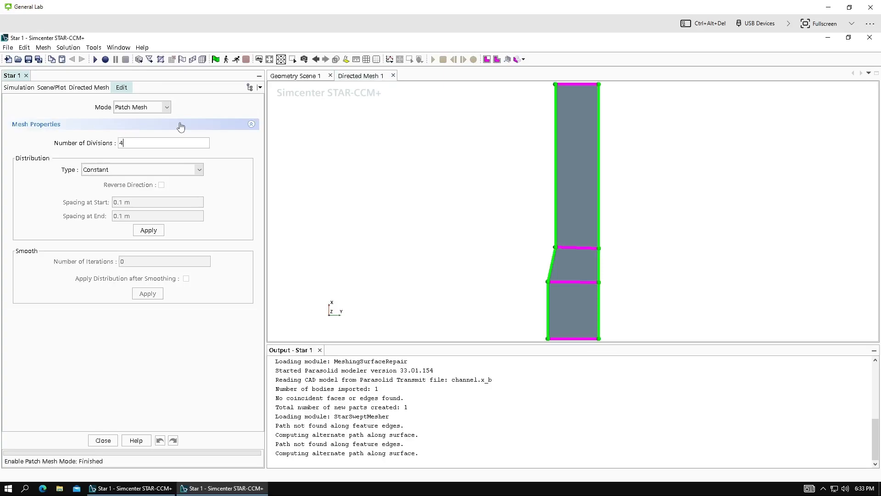
{"action": "type", "text": "0"}
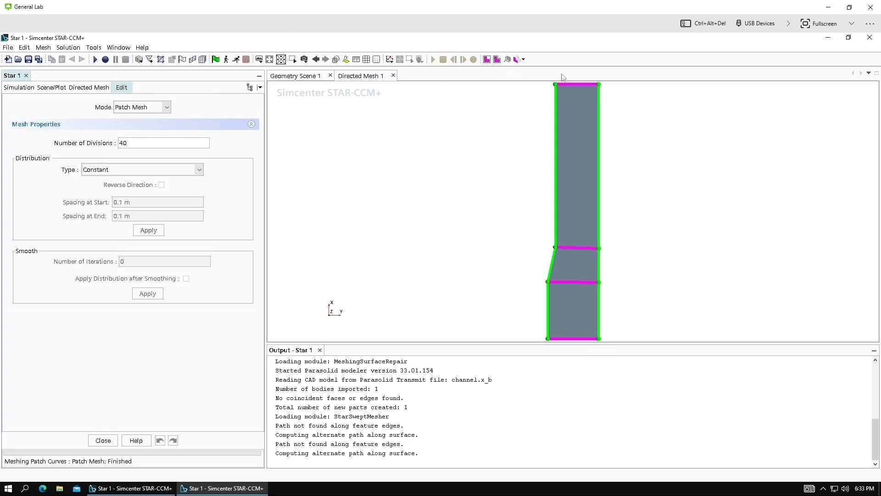
{"action": "mouse_move", "coordinate": [555, 195]}
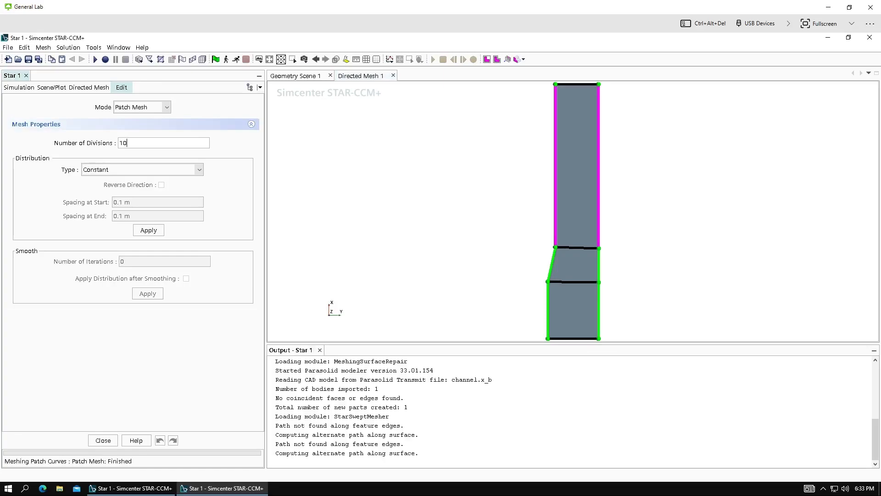
{"action": "type", "text": "100"}
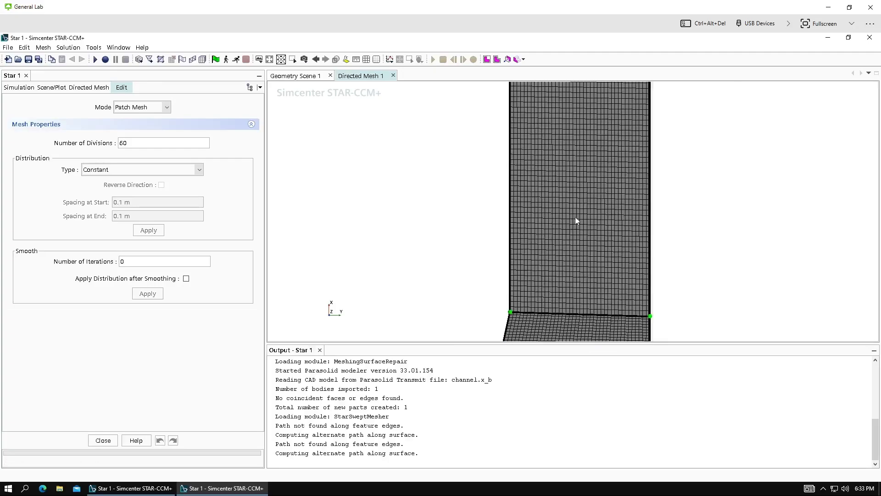
{"action": "mouse_move", "coordinate": [505, 159]}
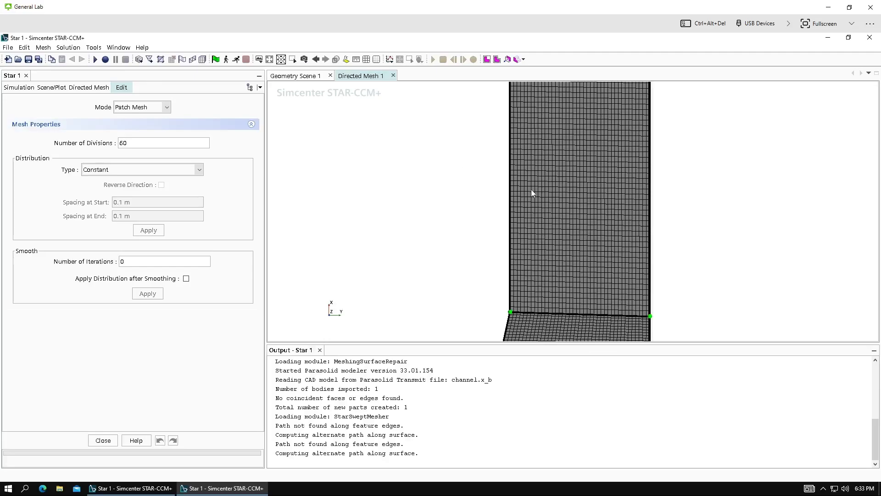
{"action": "mouse_move", "coordinate": [501, 210]}
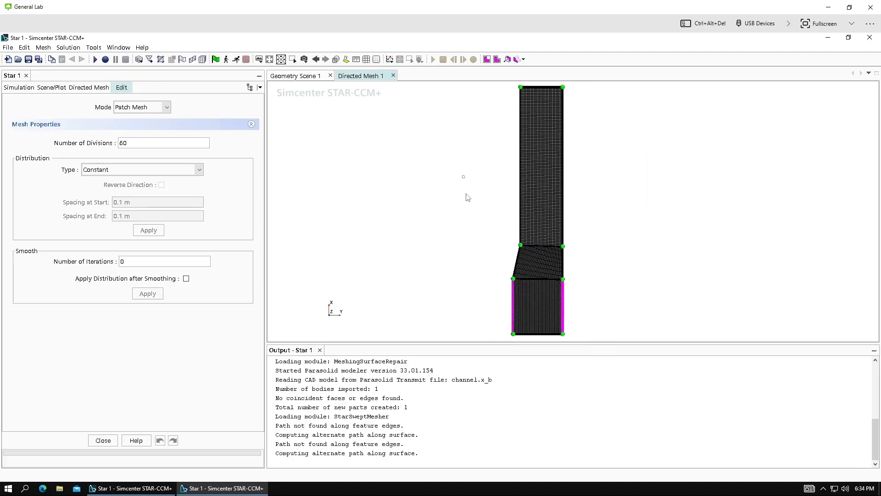
{"action": "mouse_move", "coordinate": [546, 104]}
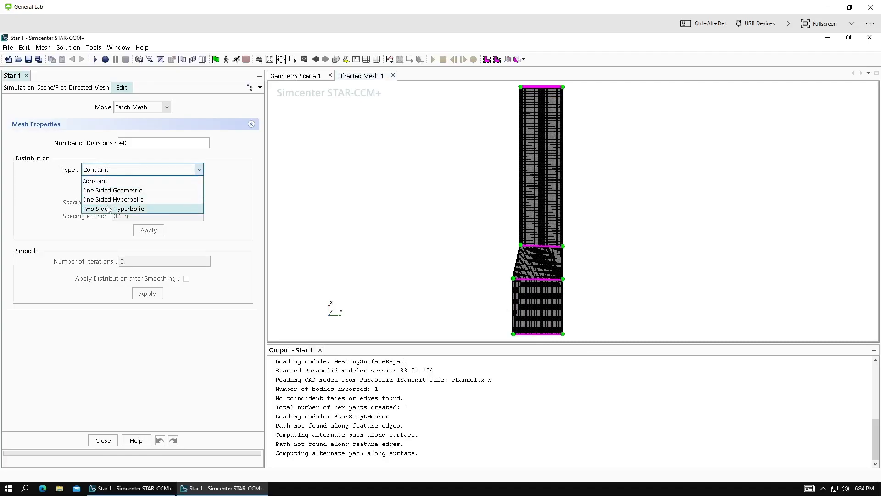
Step: Give the horizontal curves a Two Sided Hyperbolic distribution with 0.001 m start and end spacing
{"action": "left_click", "coordinate": [113, 208]}
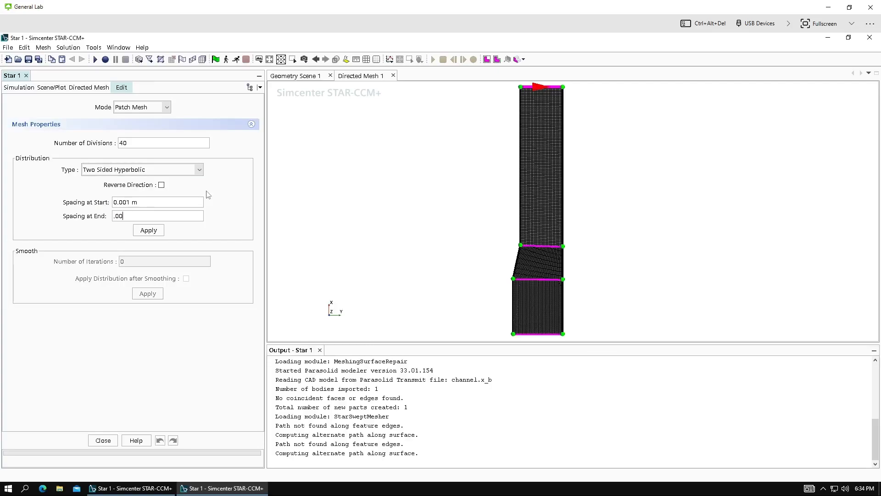
{"action": "left_click", "coordinate": [147, 230]}
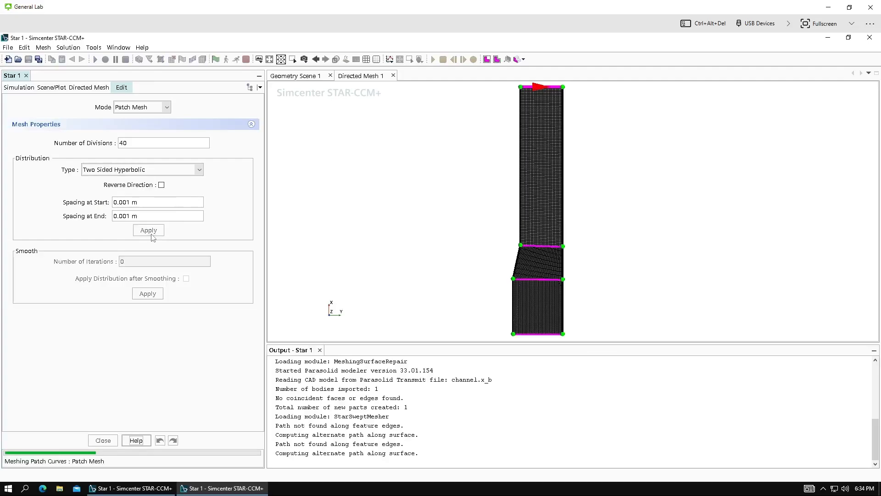
{"action": "left_click", "coordinate": [147, 230]}
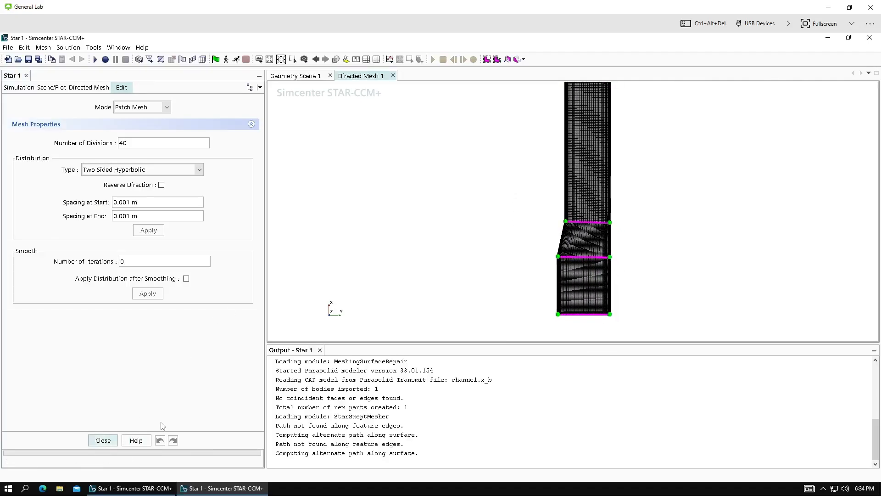
{"action": "mouse_move", "coordinate": [567, 215]}
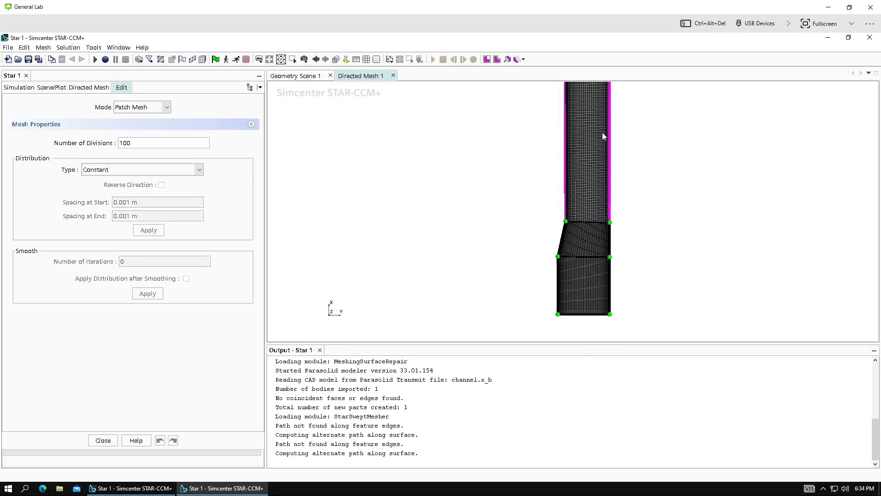
Step: Keep the upper wall curves at Constant distribution and close the patch mesh editor
{"action": "left_click", "coordinate": [197, 169]}
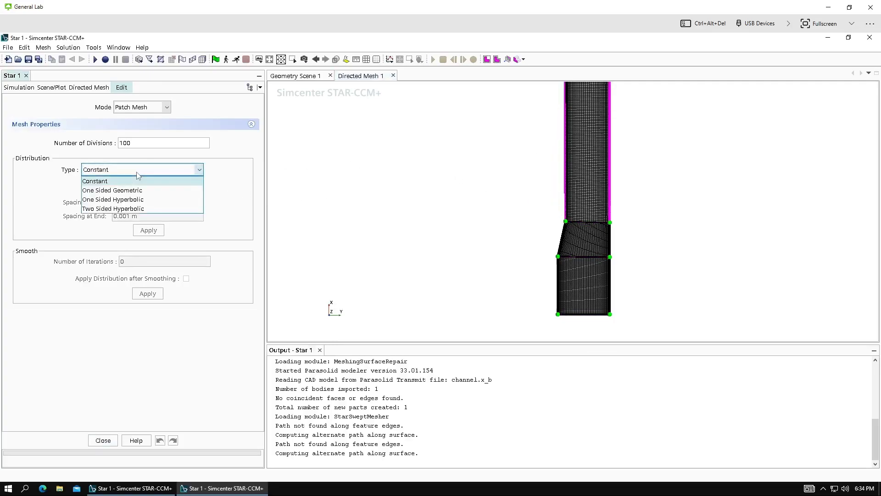
{"action": "mouse_move", "coordinate": [113, 209]}
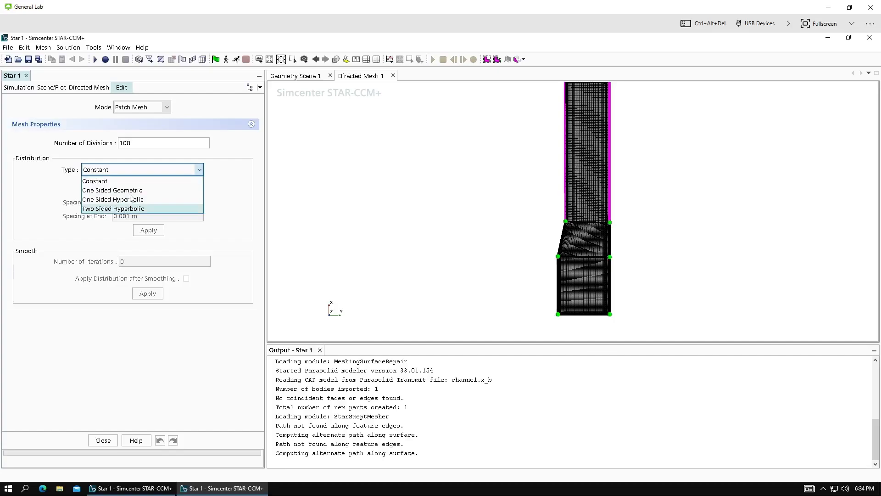
{"action": "left_click", "coordinate": [95, 181]}
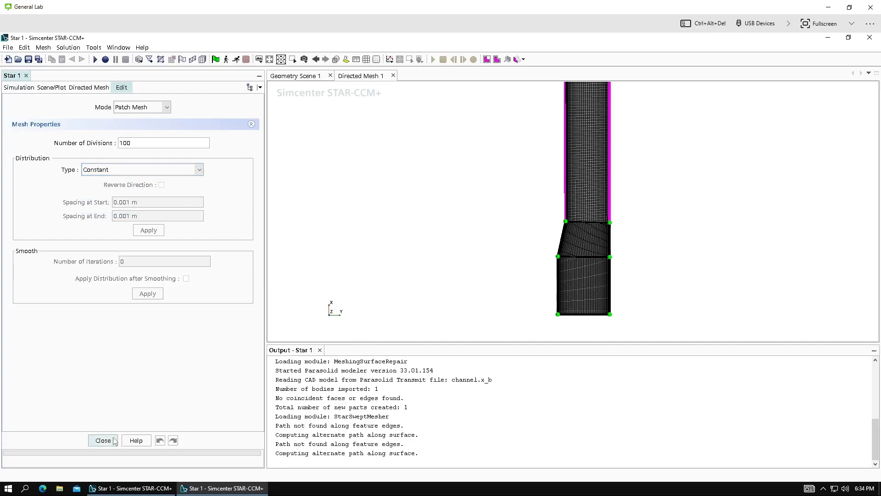
{"action": "left_click", "coordinate": [103, 440]}
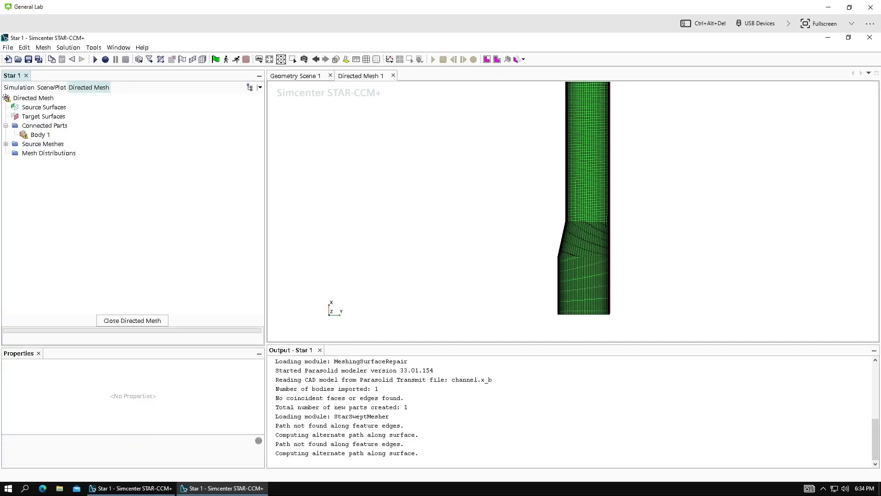
Step: Add a New Volume Distribution with 8 layers, then close the Directed Mesh setup
{"action": "right_click", "coordinate": [49, 153]}
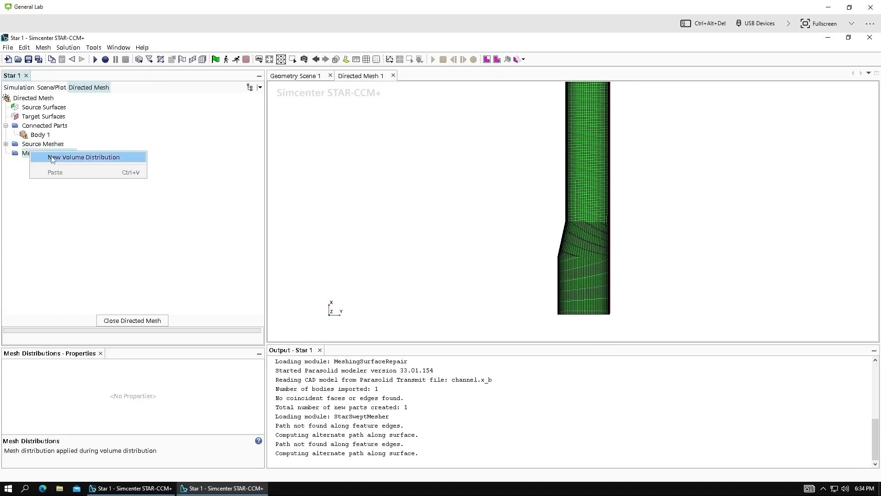
{"action": "left_click", "coordinate": [85, 157]}
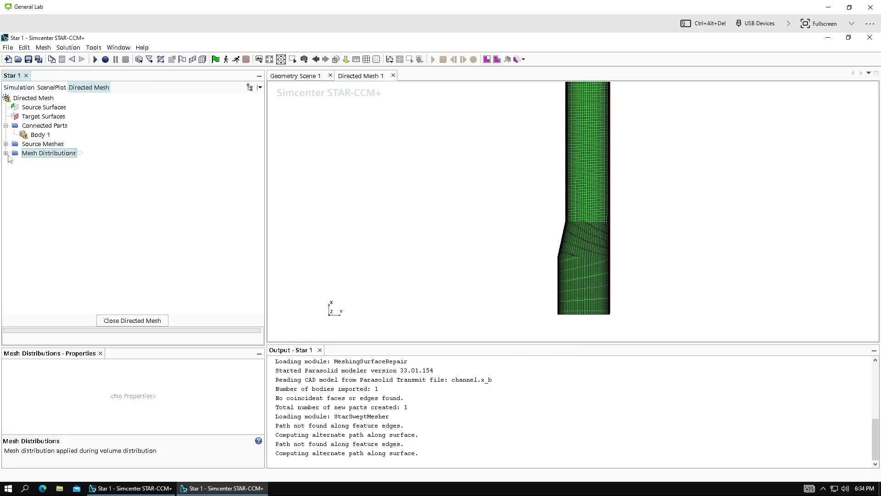
{"action": "left_click", "coordinate": [6, 153]}
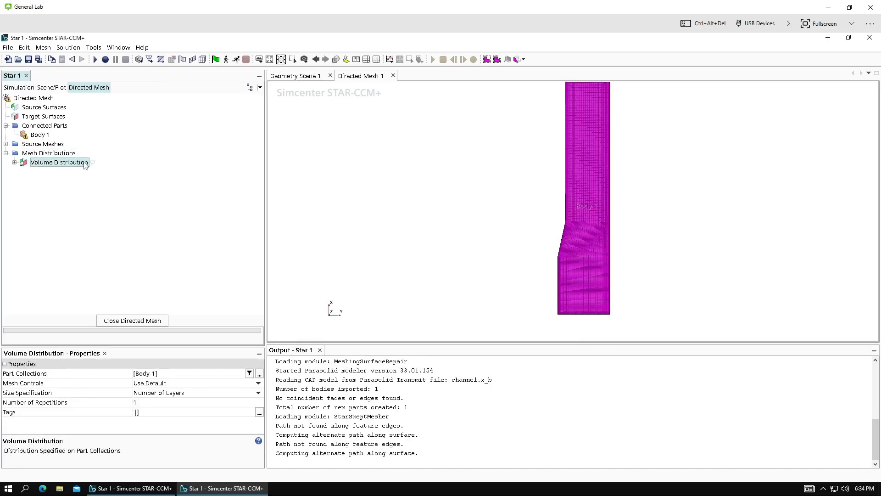
{"action": "left_click", "coordinate": [14, 163]}
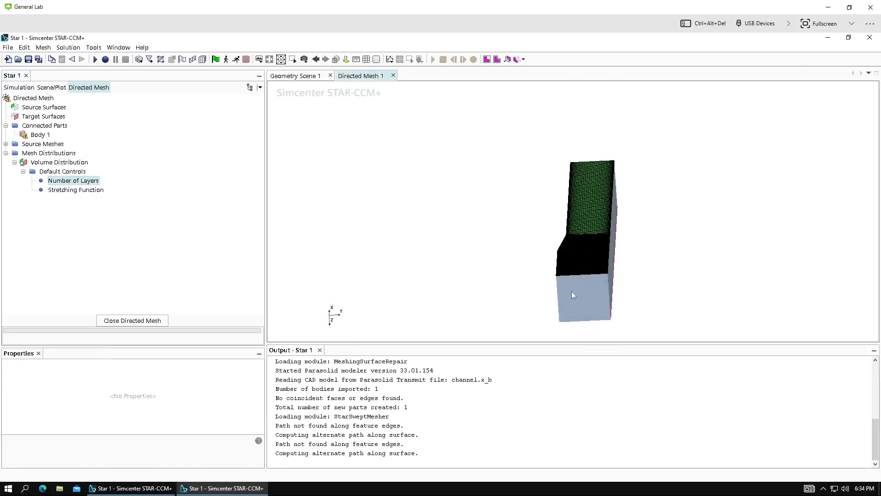
{"action": "mouse_move", "coordinate": [139, 276]}
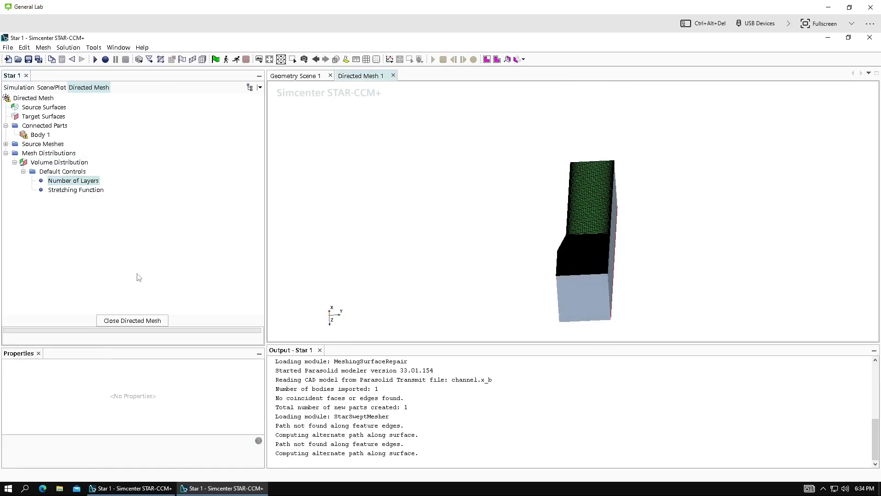
{"action": "left_click", "coordinate": [73, 180]}
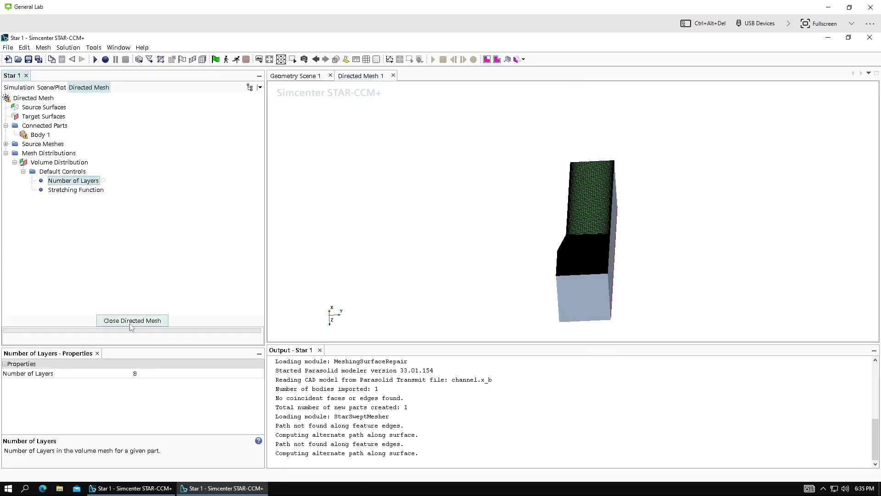
{"action": "left_click", "coordinate": [132, 321]}
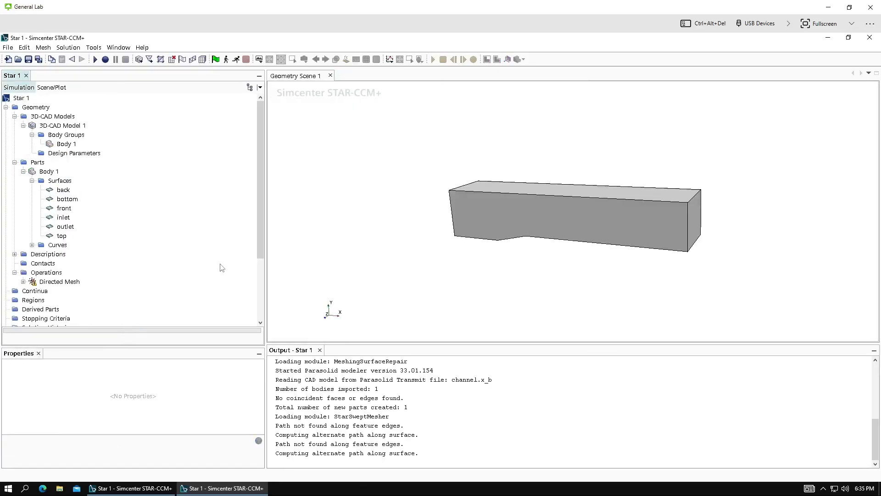
Step: Execute the Directed Mesh operation and dismiss the Body 1 region-assignment warning
{"action": "right_click", "coordinate": [60, 281]}
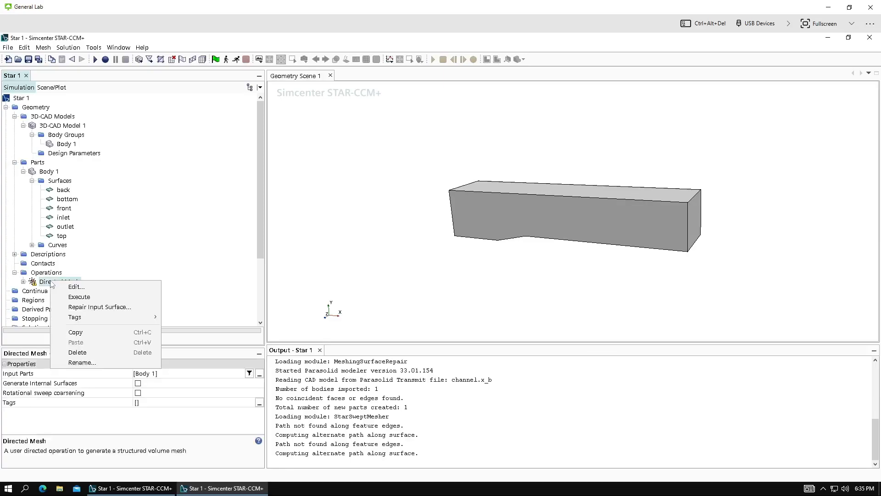
{"action": "mouse_move", "coordinate": [80, 297]}
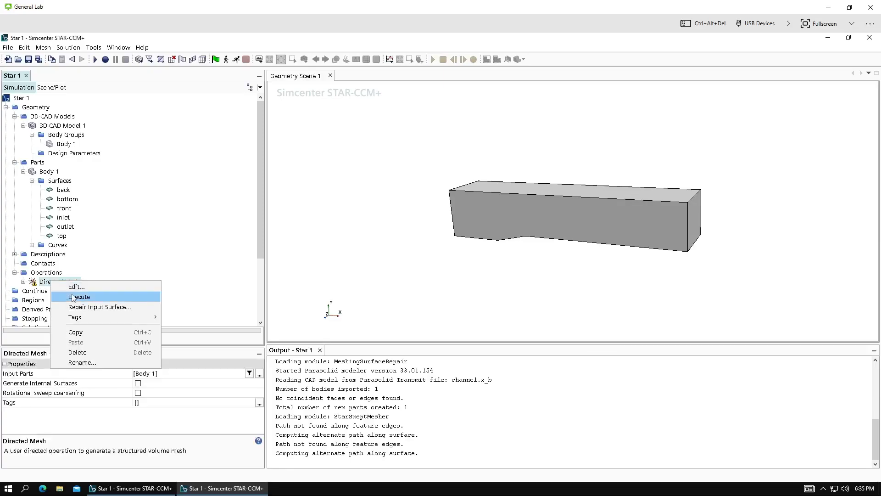
{"action": "left_click", "coordinate": [79, 295]}
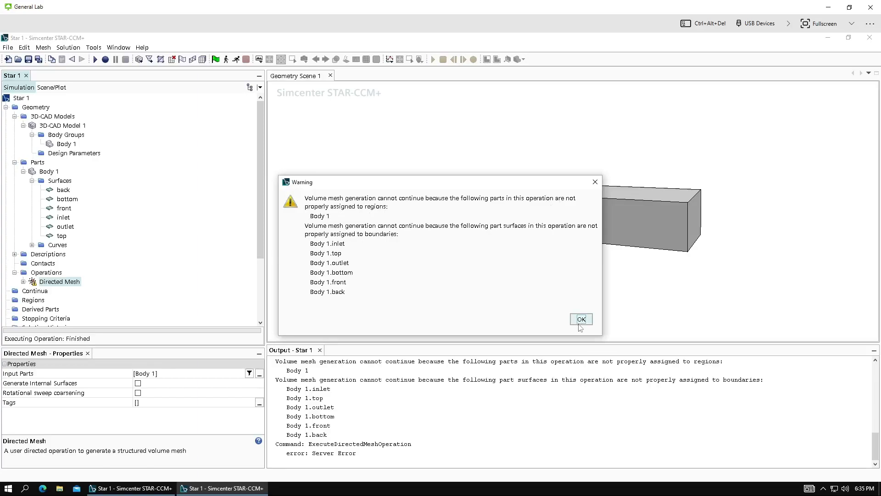
{"action": "left_click", "coordinate": [581, 319]}
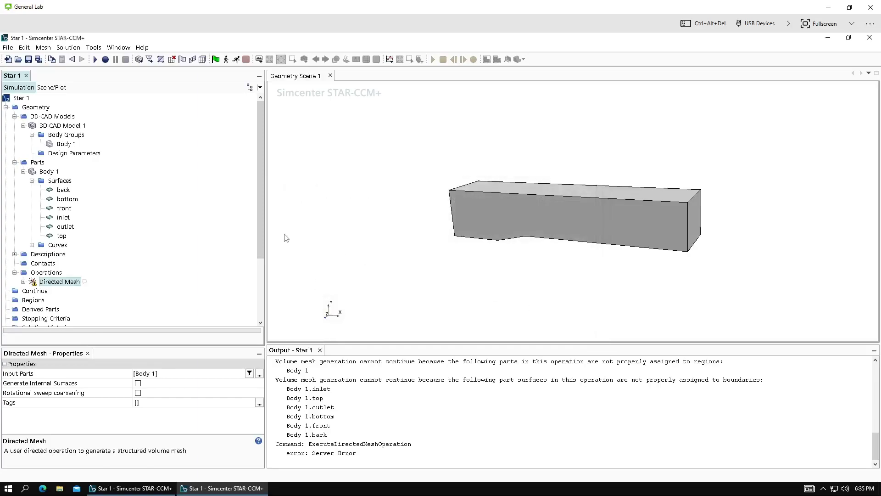
Step: Assign Body 1 to a region, creating a boundary for each part surface
{"action": "left_click", "coordinate": [49, 171]}
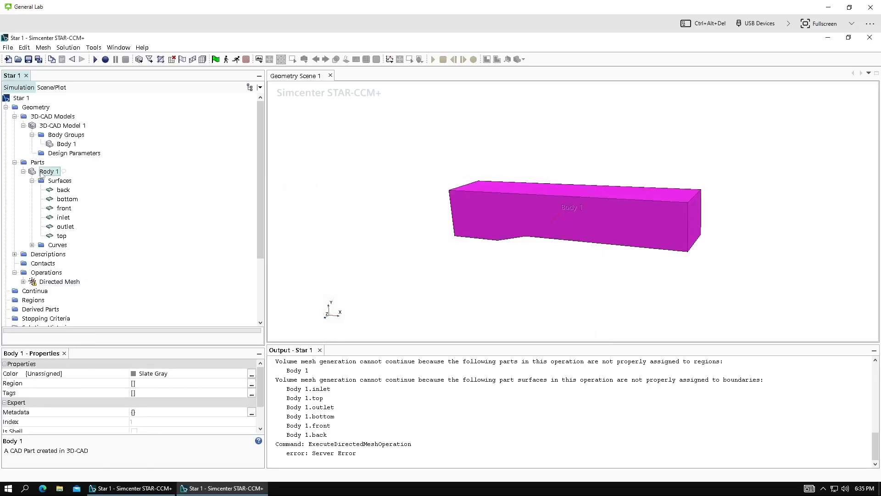
{"action": "right_click", "coordinate": [49, 171]}
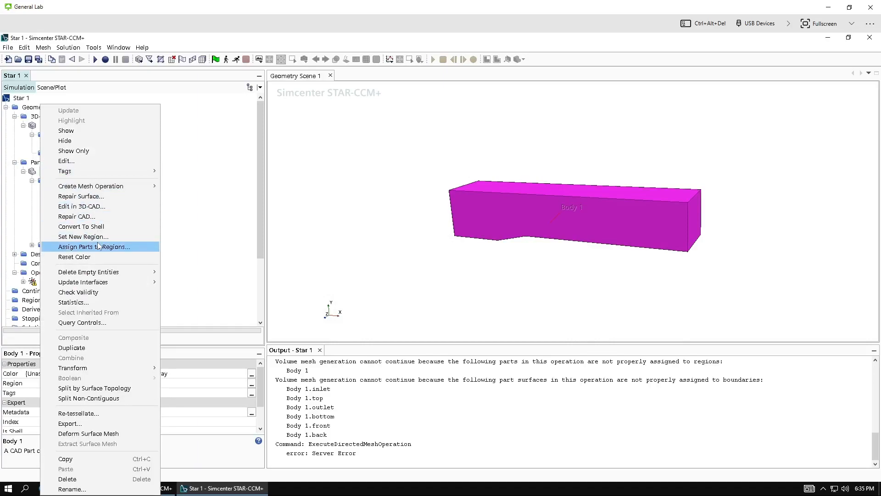
{"action": "left_click", "coordinate": [94, 247]}
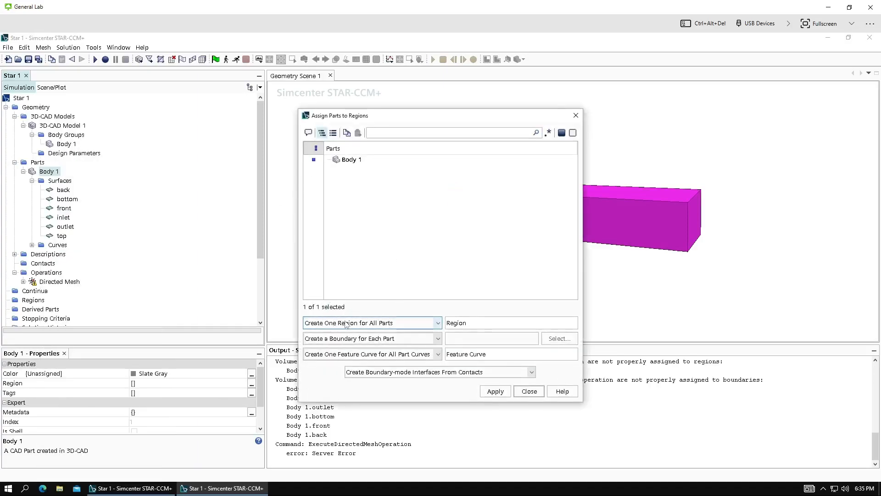
{"action": "left_click", "coordinate": [371, 338]}
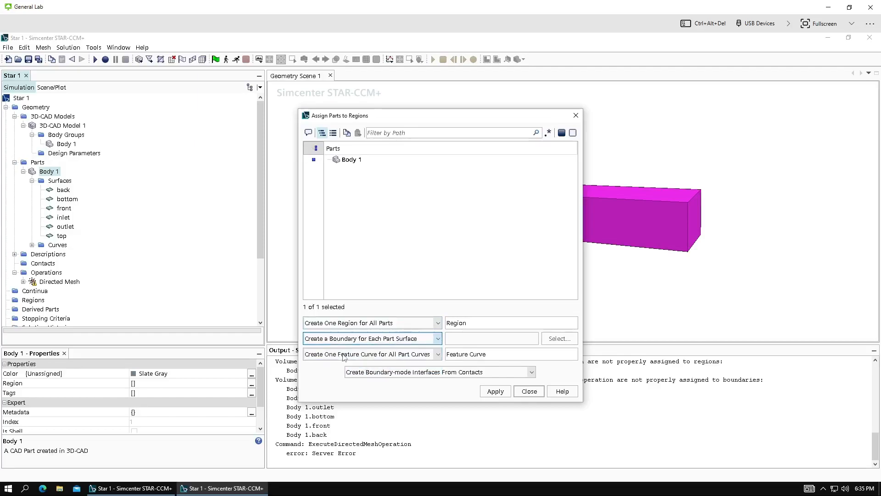
{"action": "left_click", "coordinate": [494, 390]}
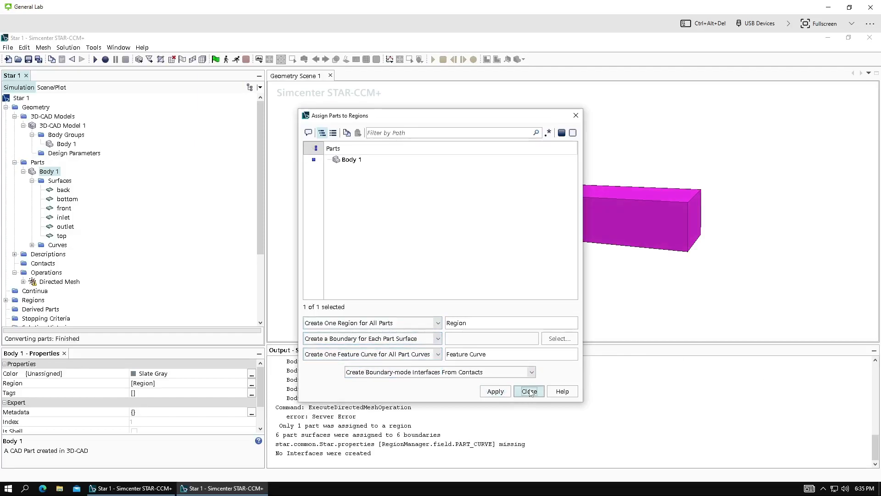
{"action": "left_click", "coordinate": [528, 390]}
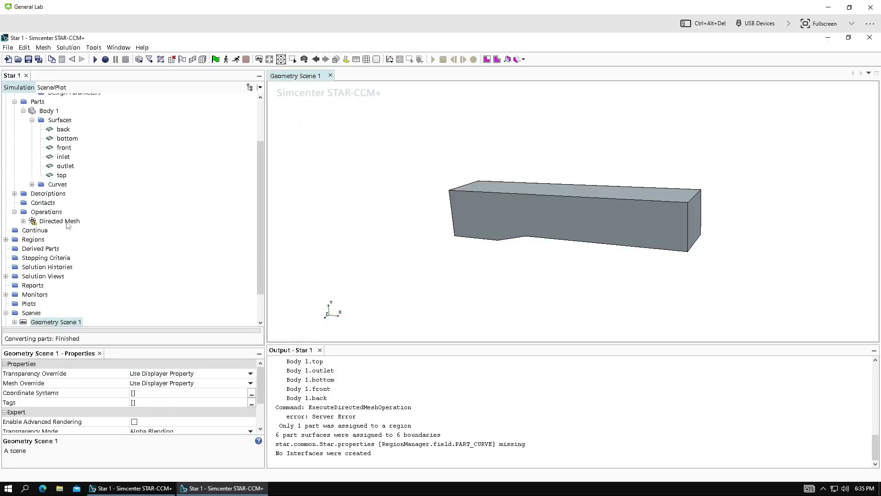
Step: Run the Directed Mesh operation to produce 64,000 cells for Body 1
{"action": "left_click", "coordinate": [58, 220]}
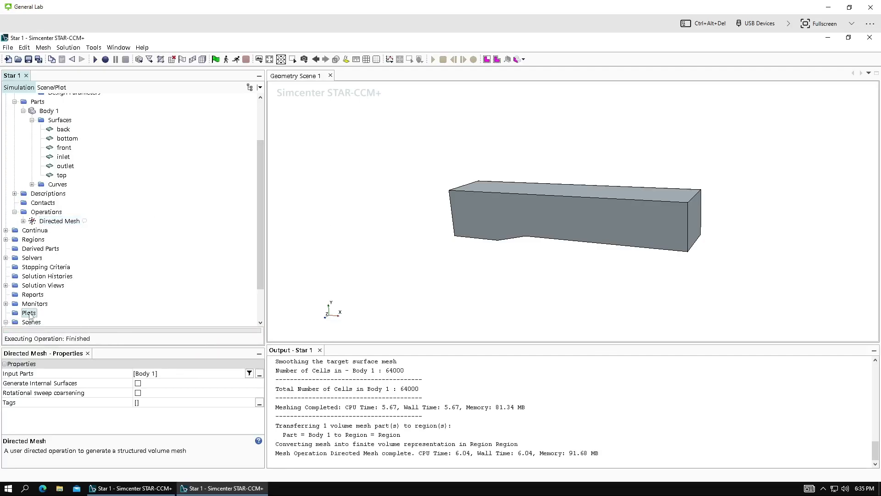
{"action": "right_click", "coordinate": [31, 322]}
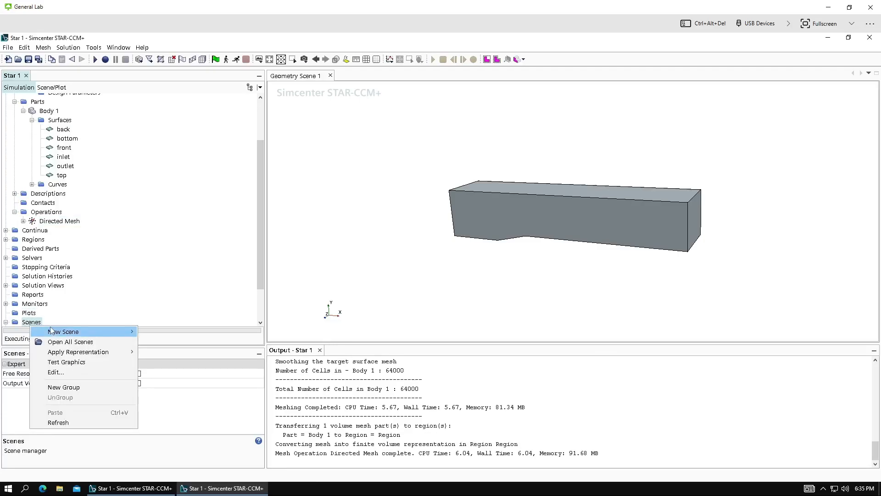
Step: Create a new Mesh scene from the Scenes menu showing the hexahedral channel mesh
{"action": "left_click", "coordinate": [63, 331]}
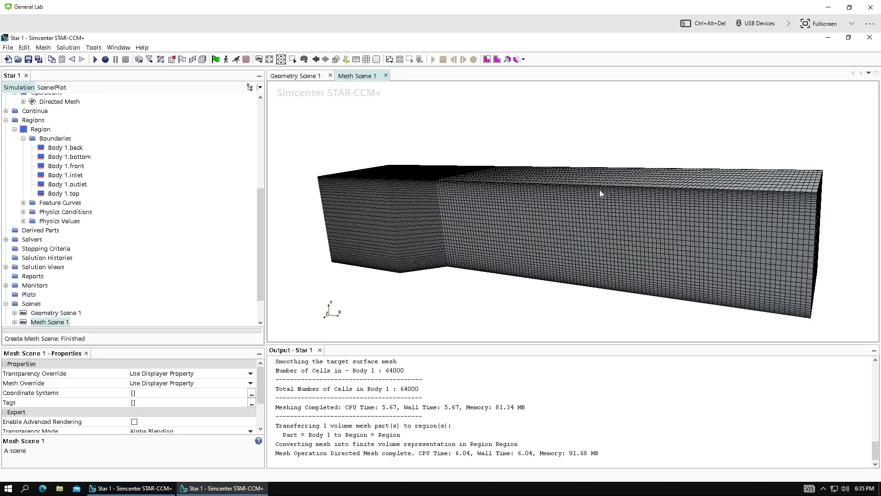
{"action": "mouse_move", "coordinate": [379, 226]}
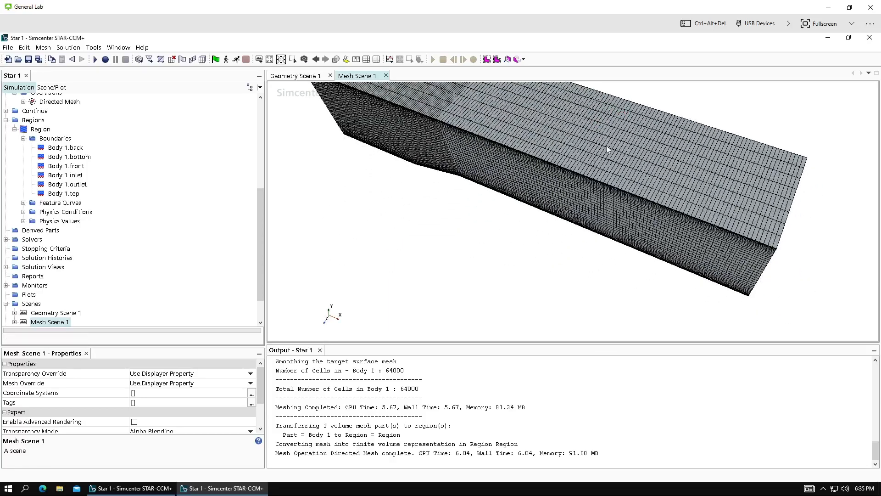
{"action": "mouse_move", "coordinate": [500, 231]}
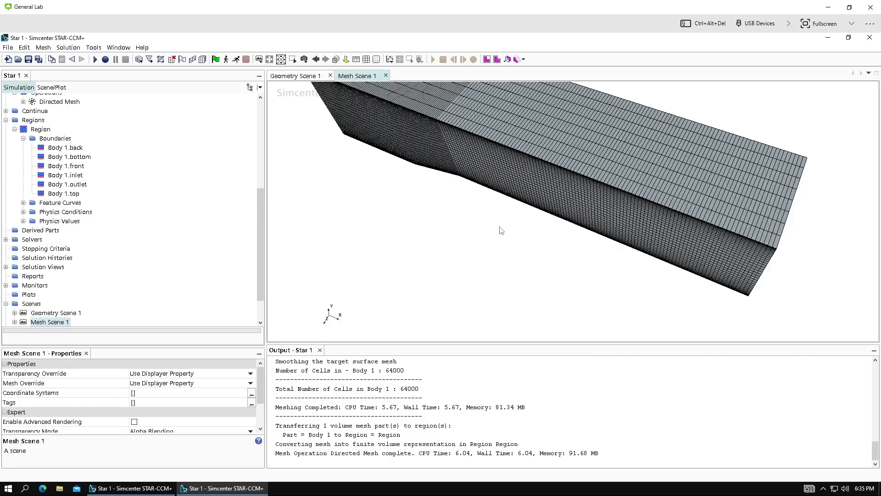